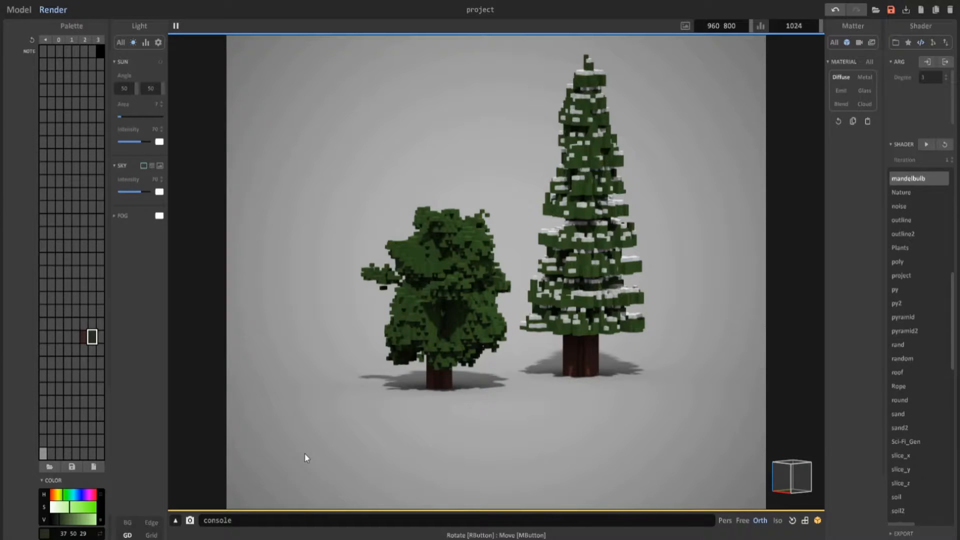
{"action": "mouse_move", "coordinate": [502, 400]}
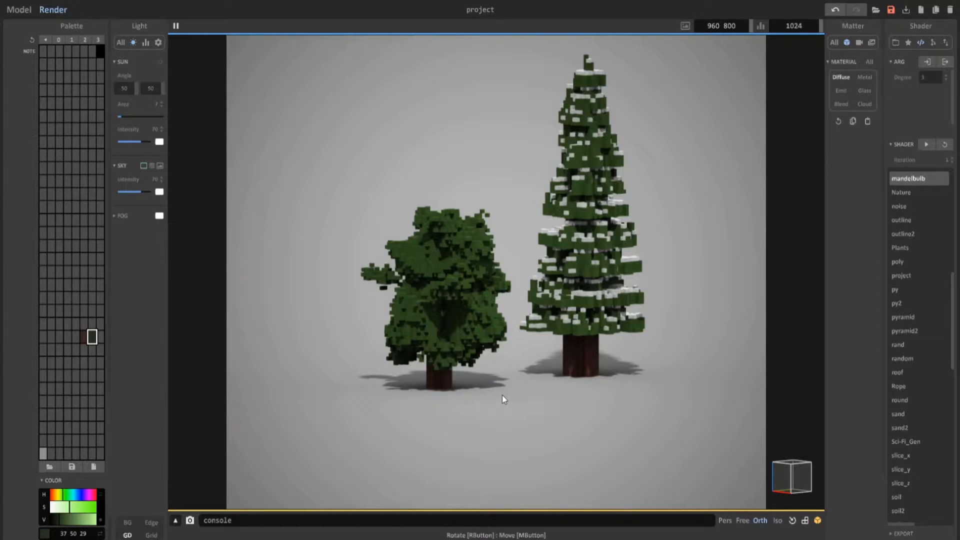
Return to Model mode and raise the new 40×40×40 model above the trunk with the gizmo.
{"action": "left_click", "coordinate": [18, 9]}
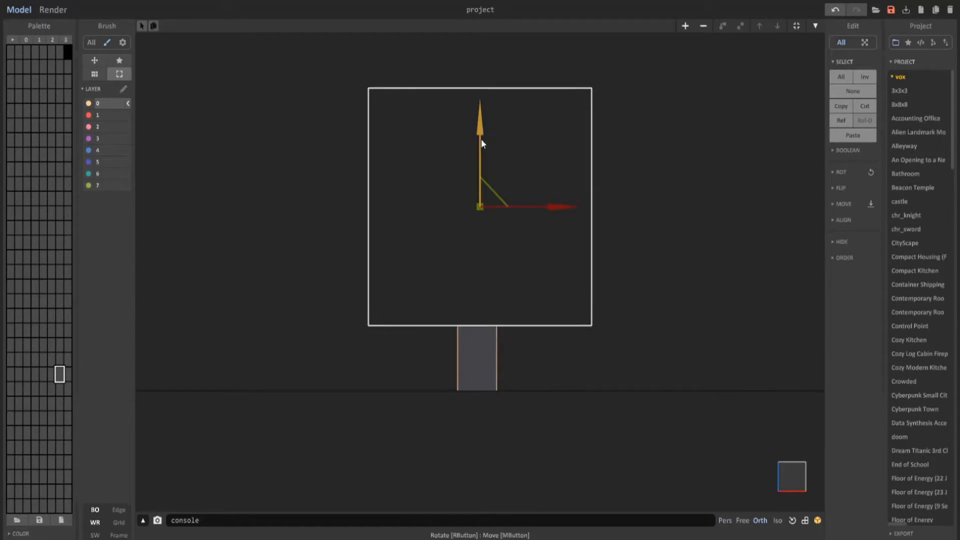
{"action": "left_click_drag", "start_coordinate": [480, 144], "coordinate": [661, 239]}
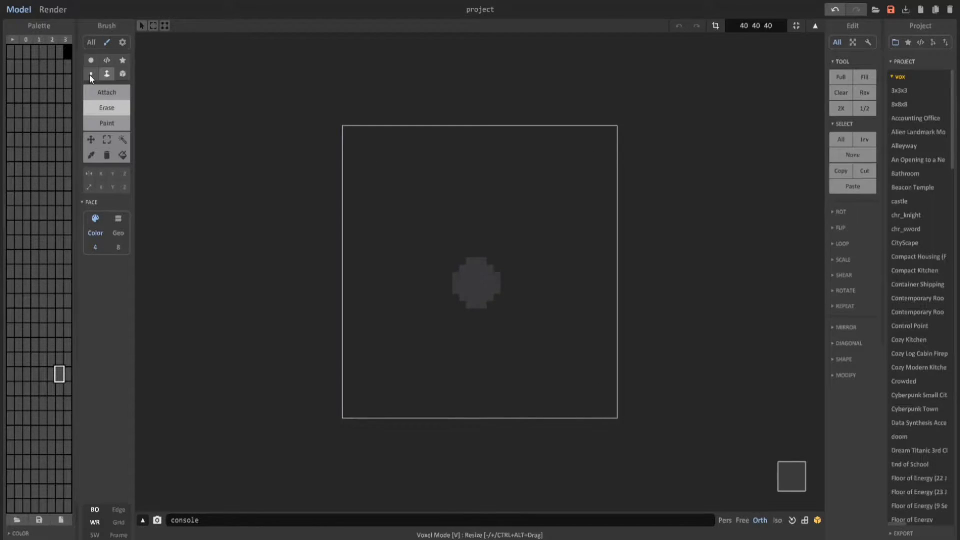
Attach single voxels to draw diagonal branch lines radiating from the trunk's centre.
{"action": "left_click", "coordinate": [91, 74]}
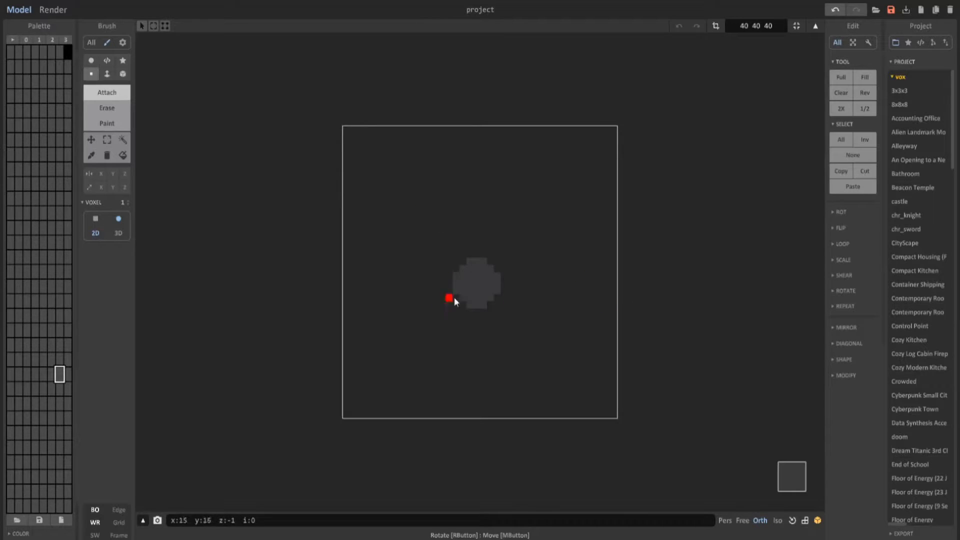
{"action": "left_click_drag", "start_coordinate": [449, 298], "coordinate": [504, 203]}
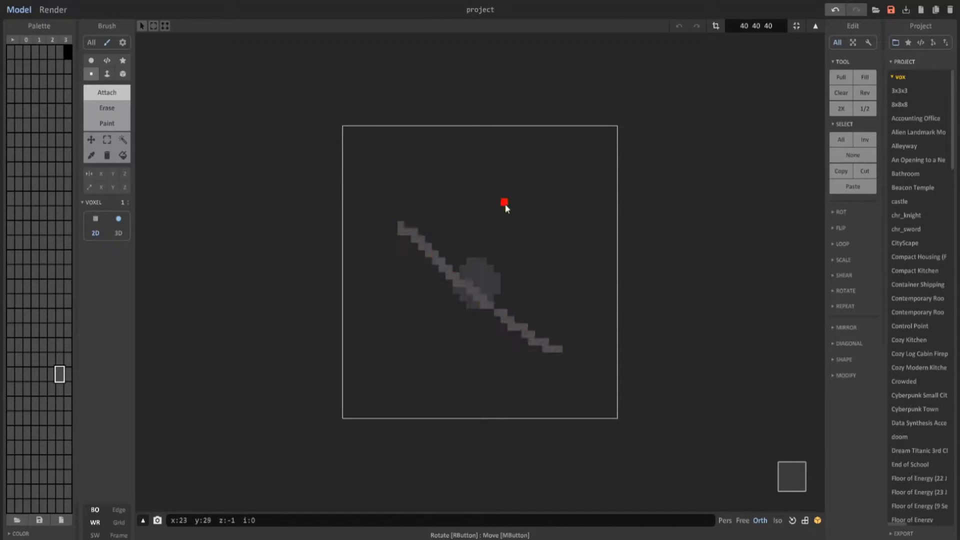
{"action": "left_click_drag", "start_coordinate": [505, 208], "coordinate": [499, 314]}
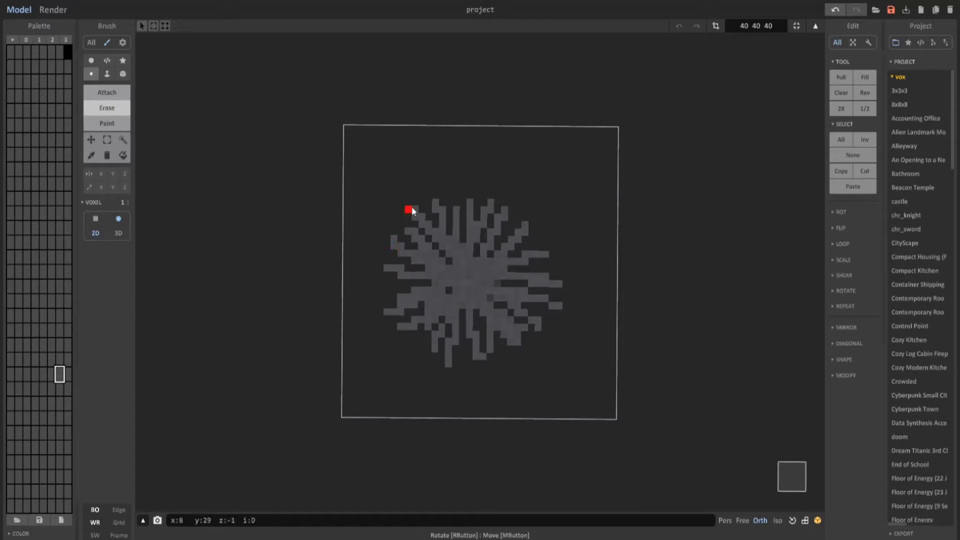
Select the top branch layer from the side view and rotate its copy for variation.
{"action": "left_click_drag", "start_coordinate": [412, 211], "coordinate": [559, 344]}
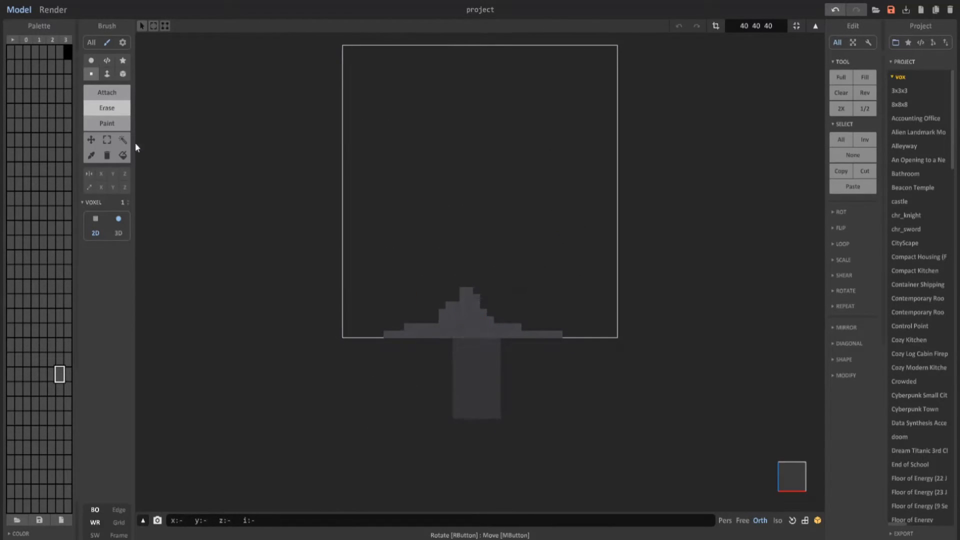
{"action": "left_click", "coordinate": [123, 139]}
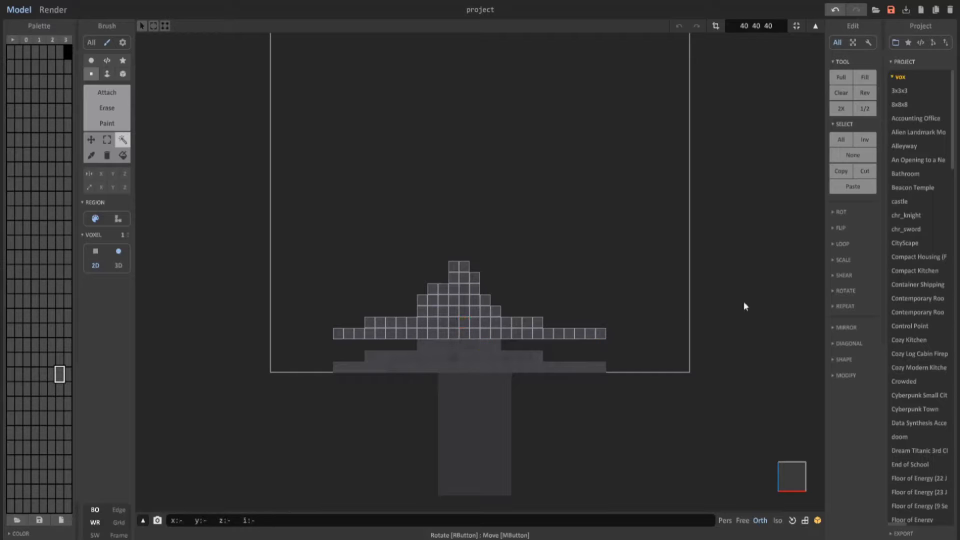
{"action": "left_click", "coordinate": [851, 227]}
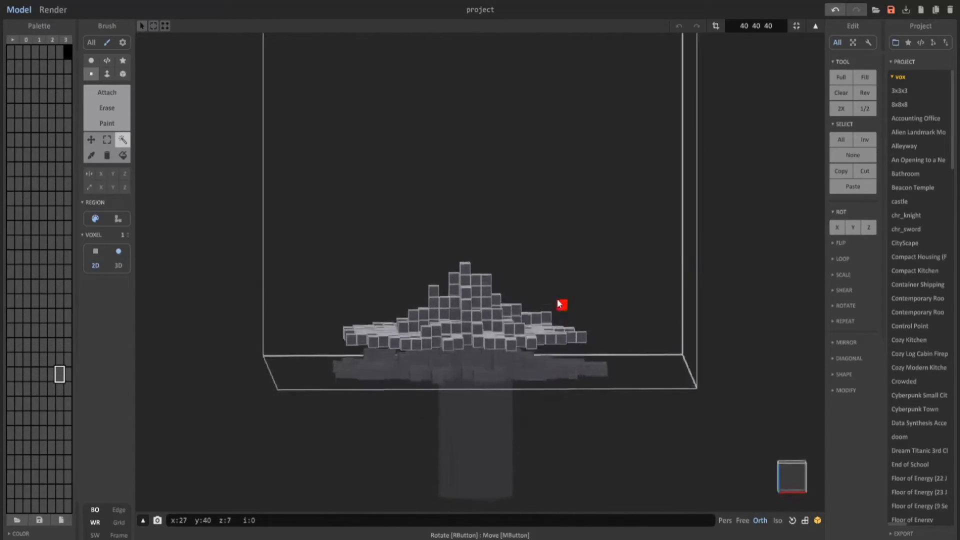
{"action": "left_click", "coordinate": [843, 275]}
{"action": "type", "text": ".9"}
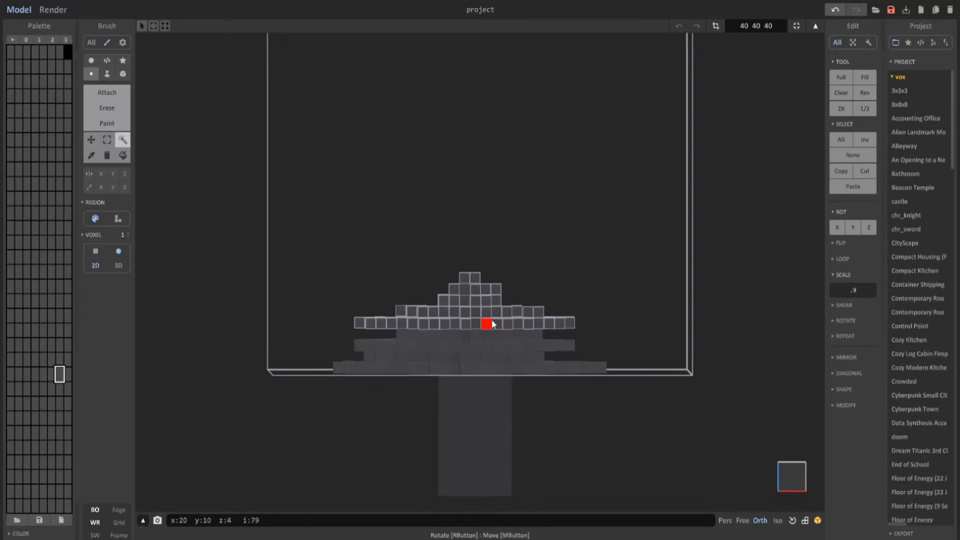
Stack further 0.9-scaled layers upward, finishing the small tiers at the tip.
{"action": "left_click", "coordinate": [868, 227]}
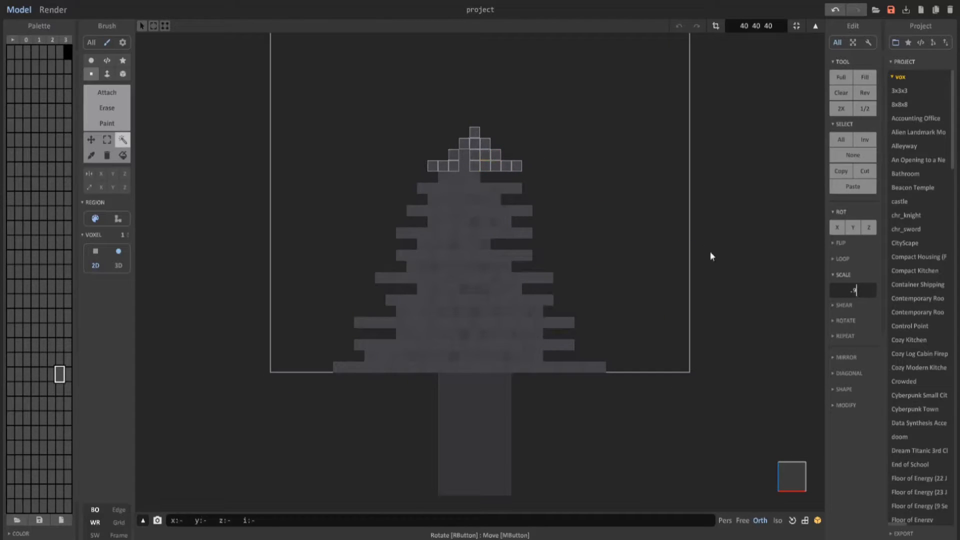
{"action": "left_click", "coordinate": [475, 124]}
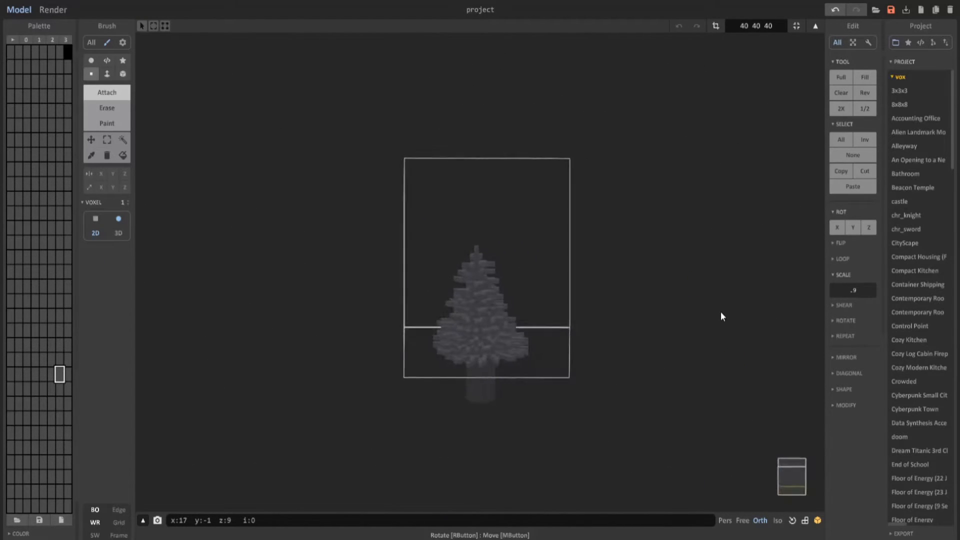
Stretch the canopy taller with a z 1.76 scale.
{"action": "left_click_drag", "start_coordinate": [722, 317], "coordinate": [575, 421]}
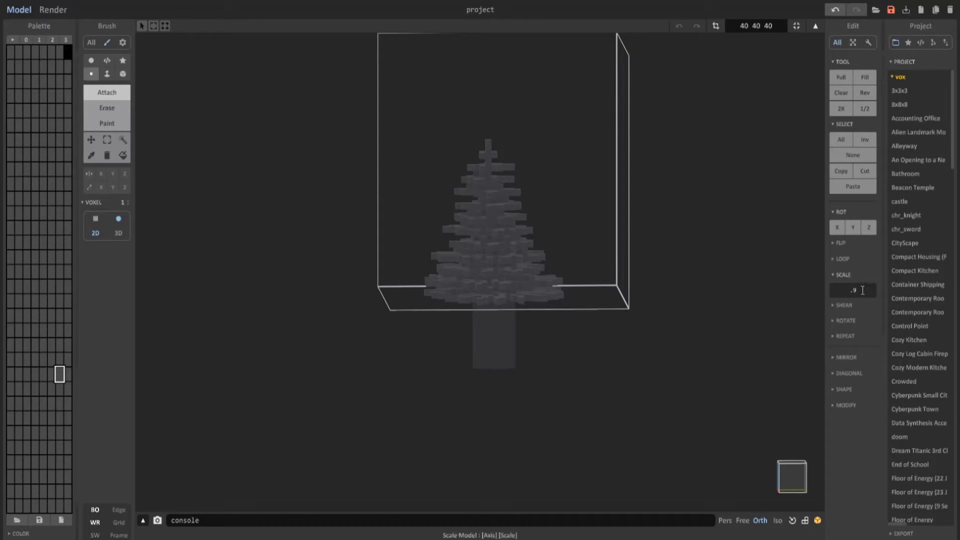
{"action": "type", "text": "z 1."}
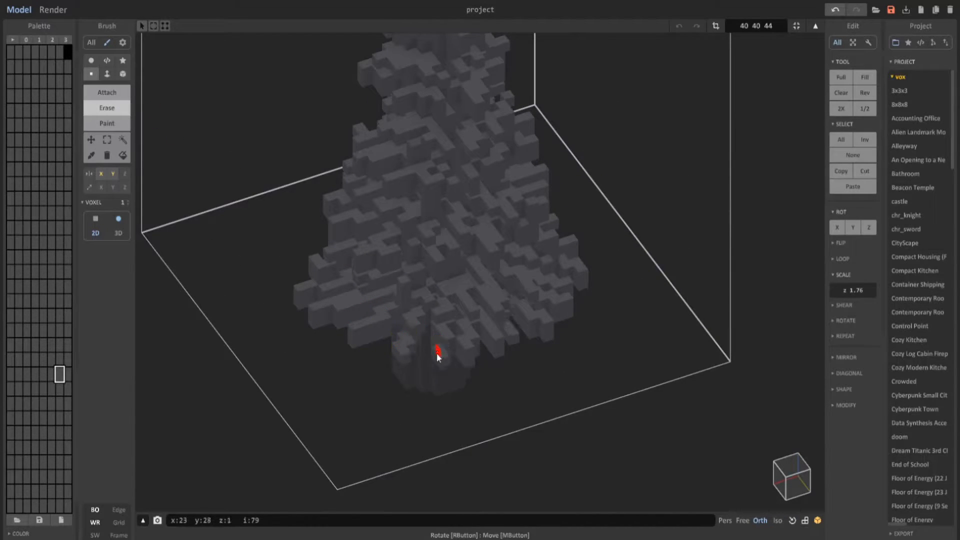
Erase voxels along the canopy's underside and lower edge with X/Y mirroring.
{"action": "left_click_drag", "start_coordinate": [438, 357], "coordinate": [624, 288]}
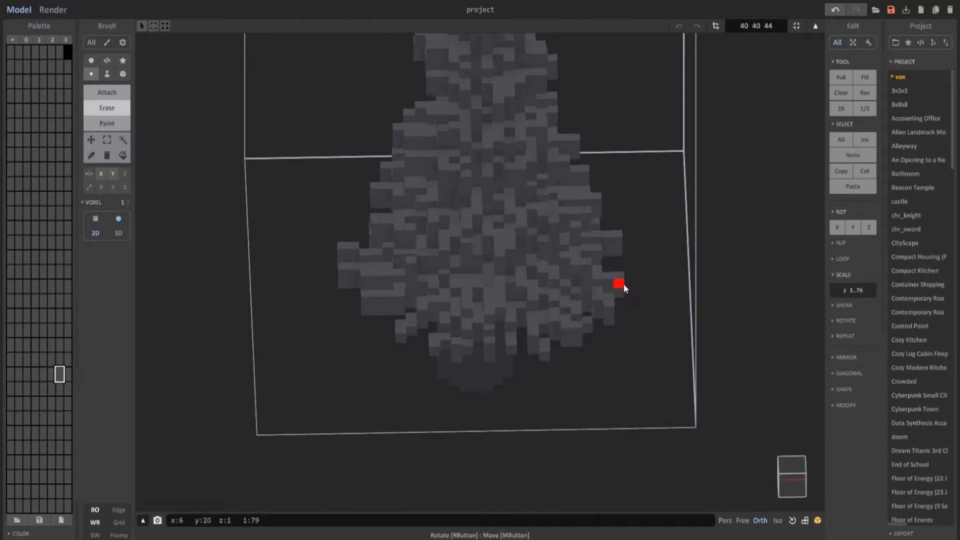
{"action": "left_click_drag", "start_coordinate": [624, 288], "coordinate": [576, 263]}
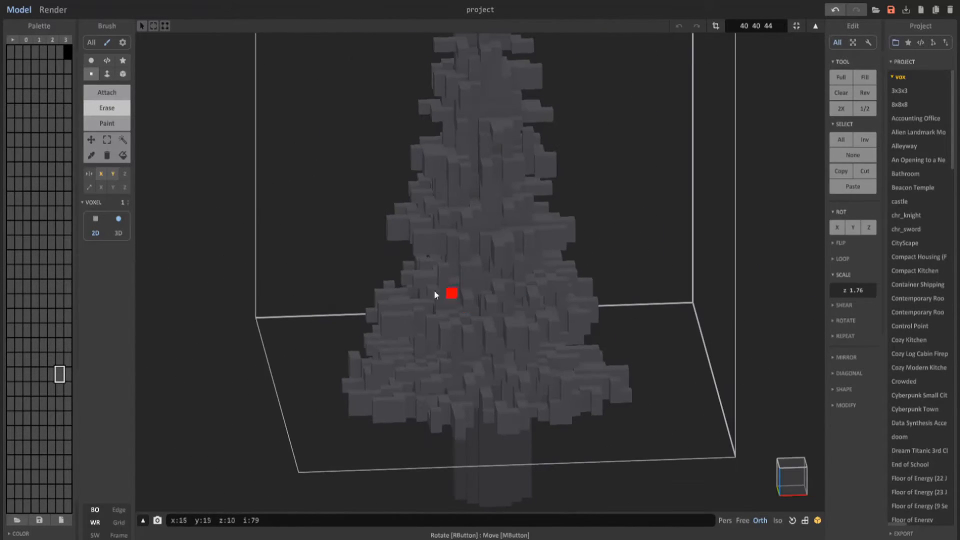
{"action": "left_click_drag", "start_coordinate": [452, 293], "coordinate": [430, 327]}
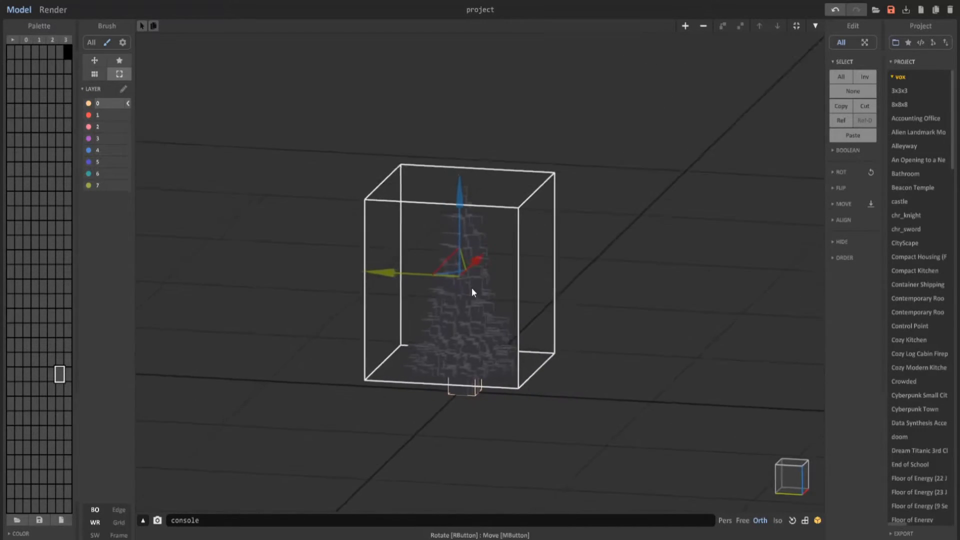
Position the canopy model on top of the trunk with the gizmo.
{"action": "left_click_drag", "start_coordinate": [472, 292], "coordinate": [423, 360]}
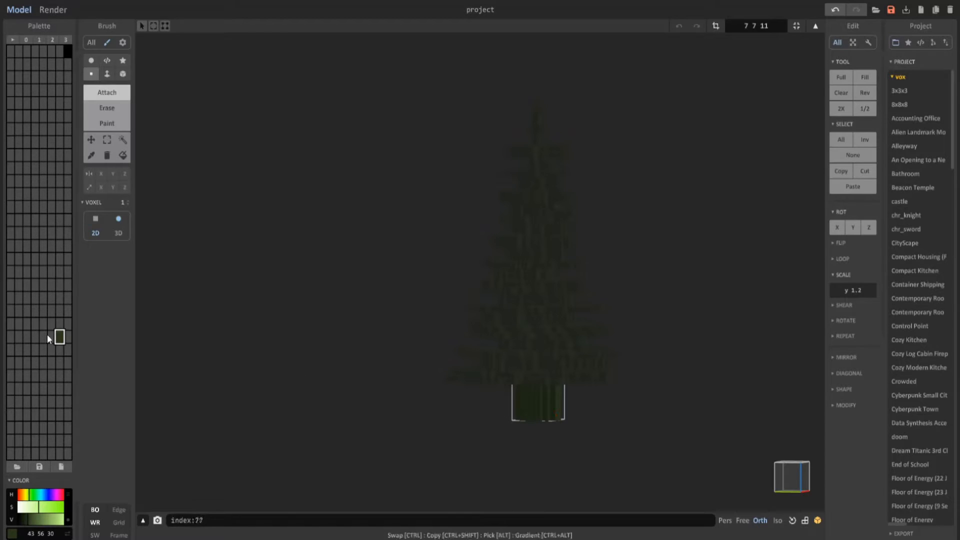
Fill the trunk with a dark brown palette colour using the Paint bucket.
{"action": "left_click", "coordinate": [36, 508]}
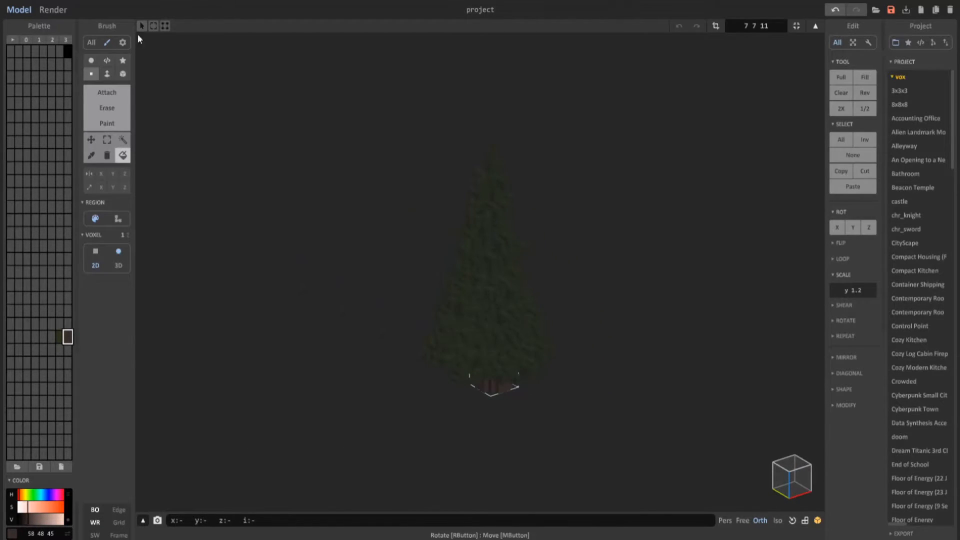
{"action": "left_click", "coordinate": [53, 9]}
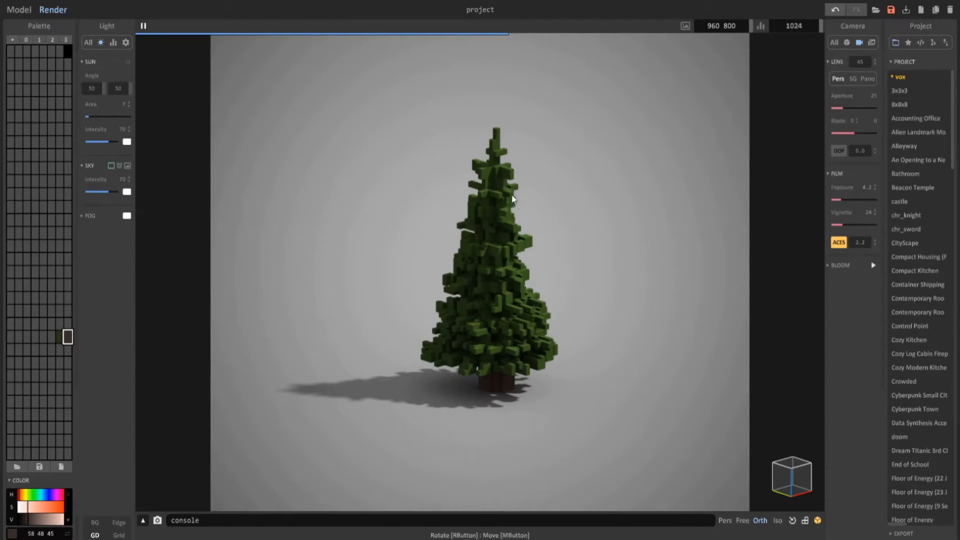
{"action": "left_click", "coordinate": [18, 10]}
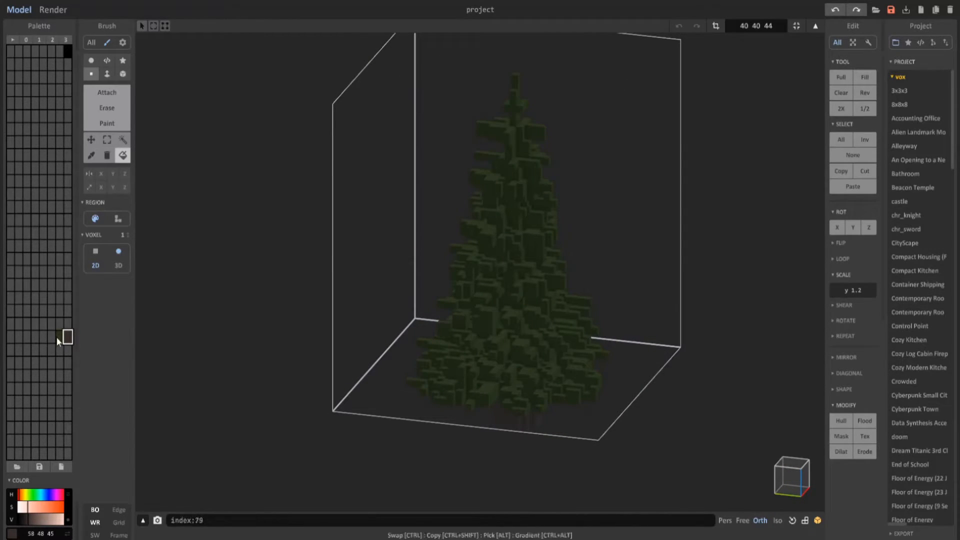
Pick the canopy's green colour and shrink its height with a z .7 scale.
{"action": "left_click", "coordinate": [840, 451]}
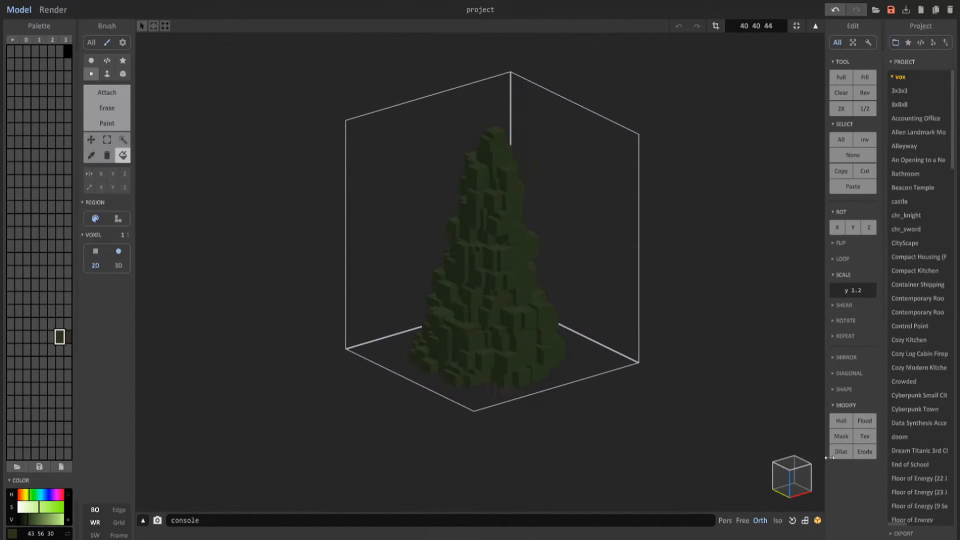
{"action": "left_click", "coordinate": [864, 451]}
{"action": "type", "text": "z .7"}
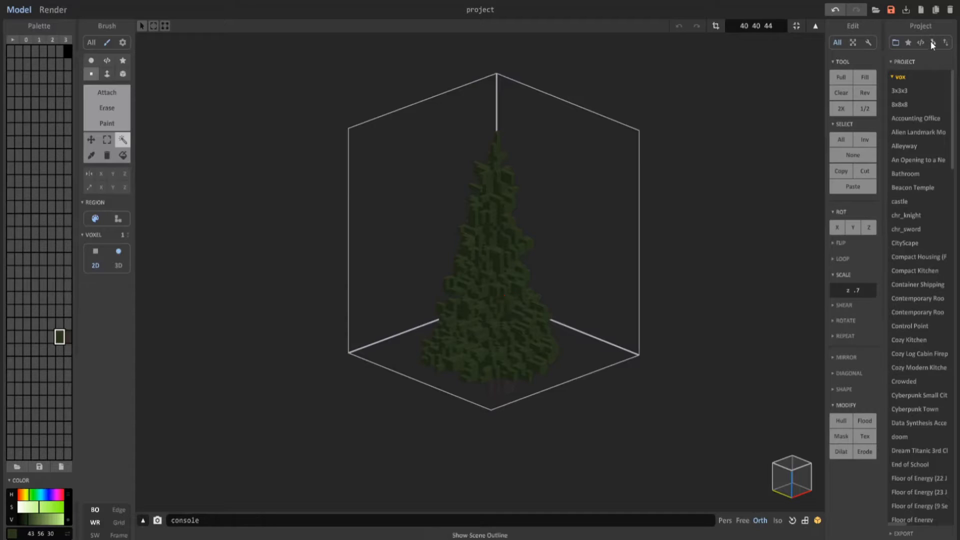
Choose the sand shader from the Shader panel's list.
{"action": "left_click", "coordinate": [933, 42]}
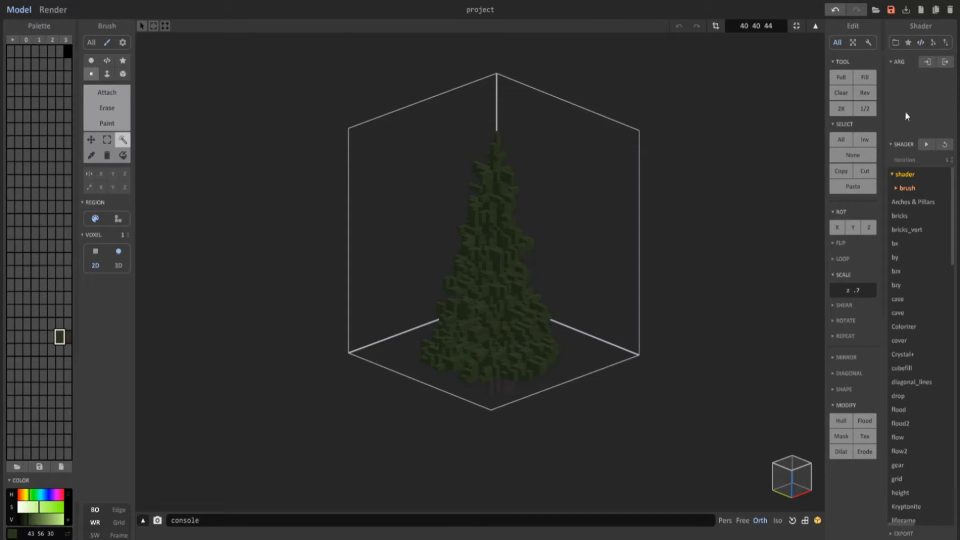
{"action": "scroll", "scroll_direction": "down", "scroll_amount": 3}
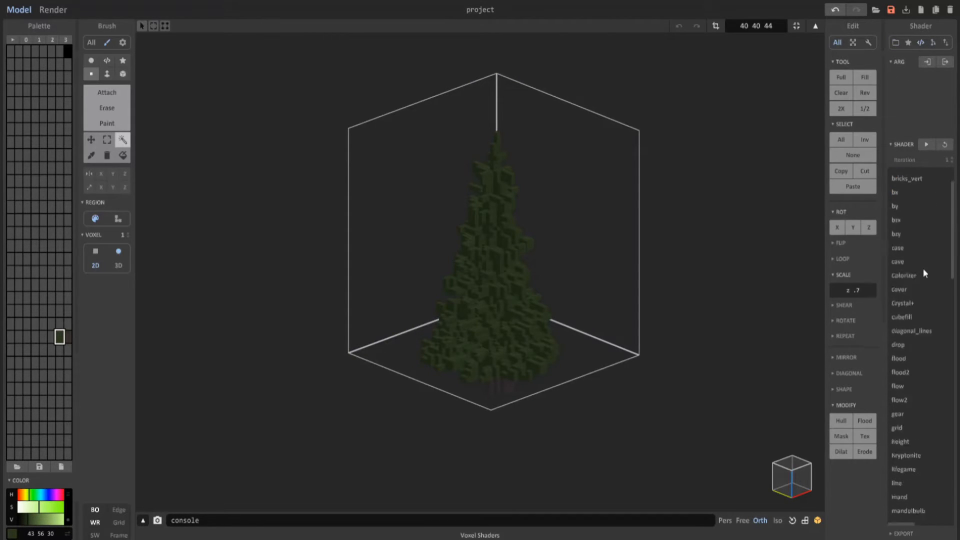
{"action": "scroll", "scroll_direction": "down", "scroll_amount": 3}
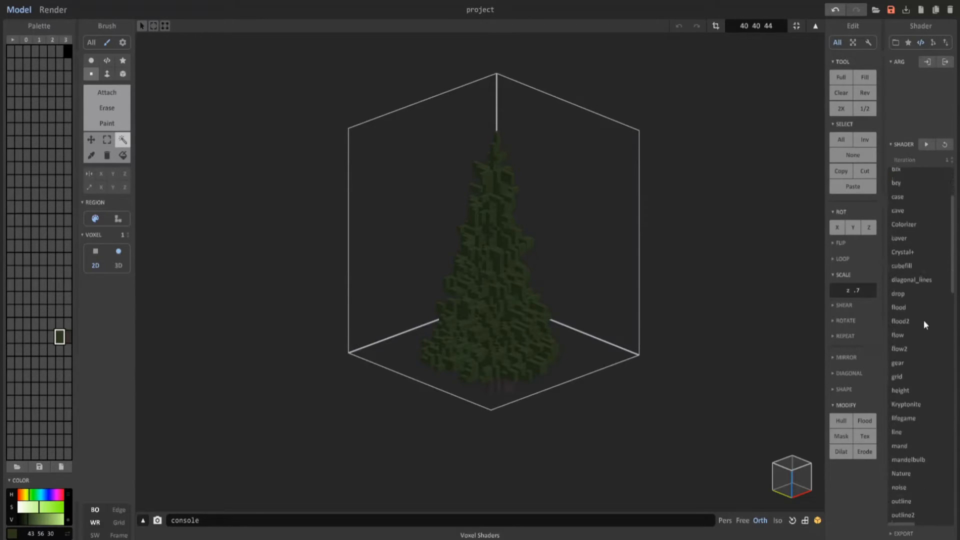
{"action": "scroll", "scroll_direction": "down", "scroll_amount": 3}
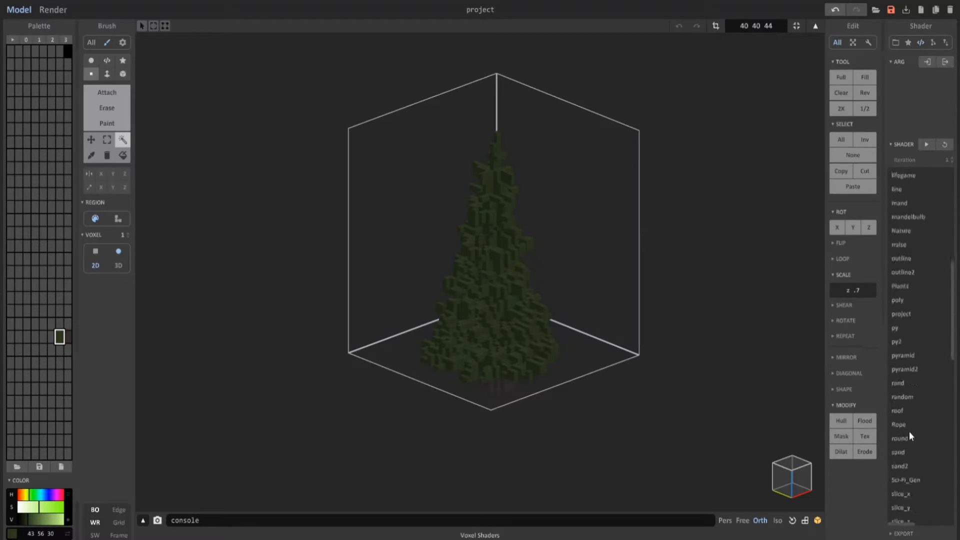
{"action": "left_click", "coordinate": [897, 452]}
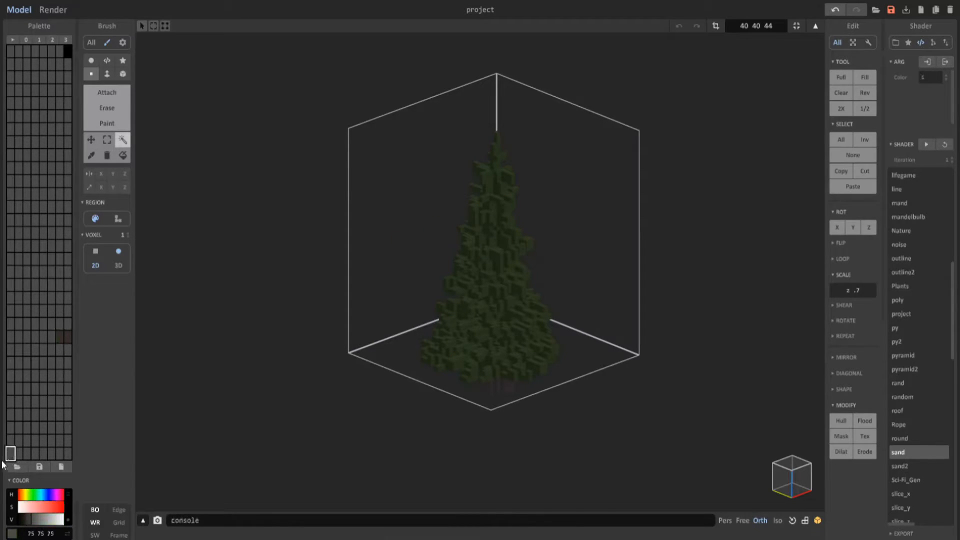
Run the sand shader with white to sprinkle snow voxels over the canopy.
{"action": "left_click", "coordinate": [926, 144]}
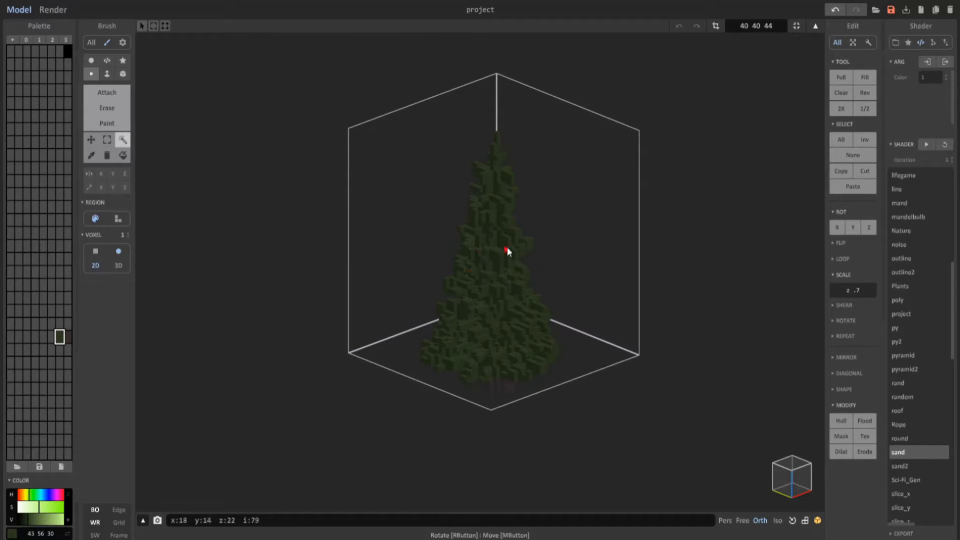
{"action": "left_click", "coordinate": [926, 144]}
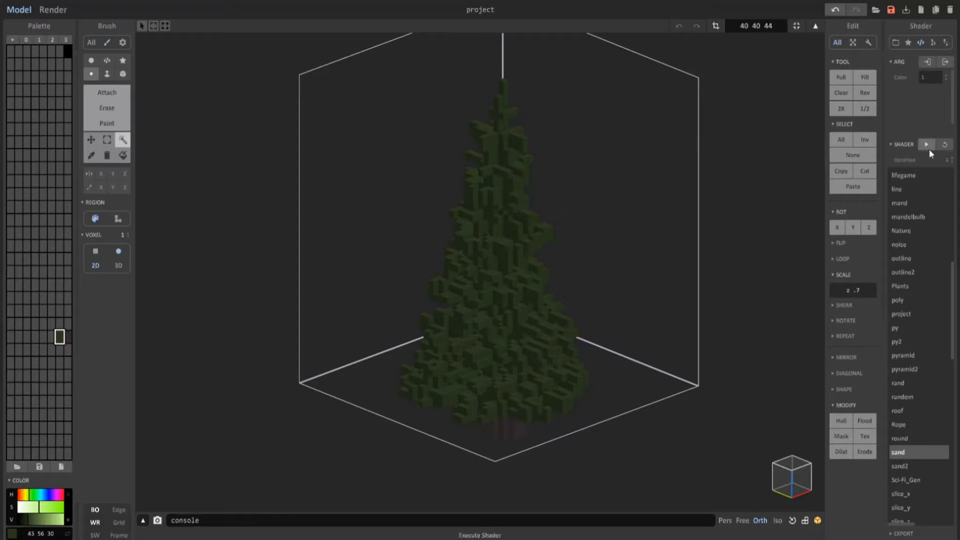
{"action": "left_click", "coordinate": [926, 145]}
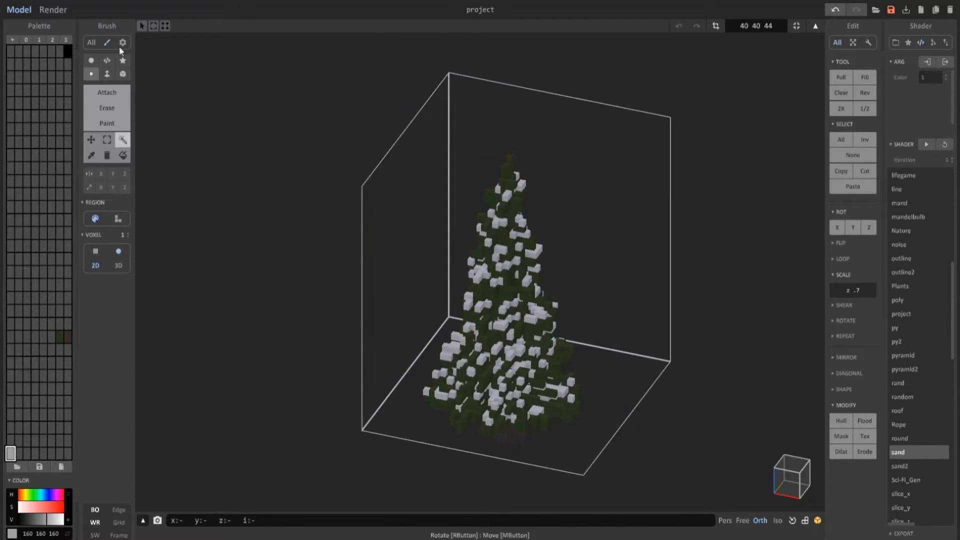
Render the snow as Glass material with raised roughness, IOR and transparency.
{"action": "left_click", "coordinate": [52, 9]}
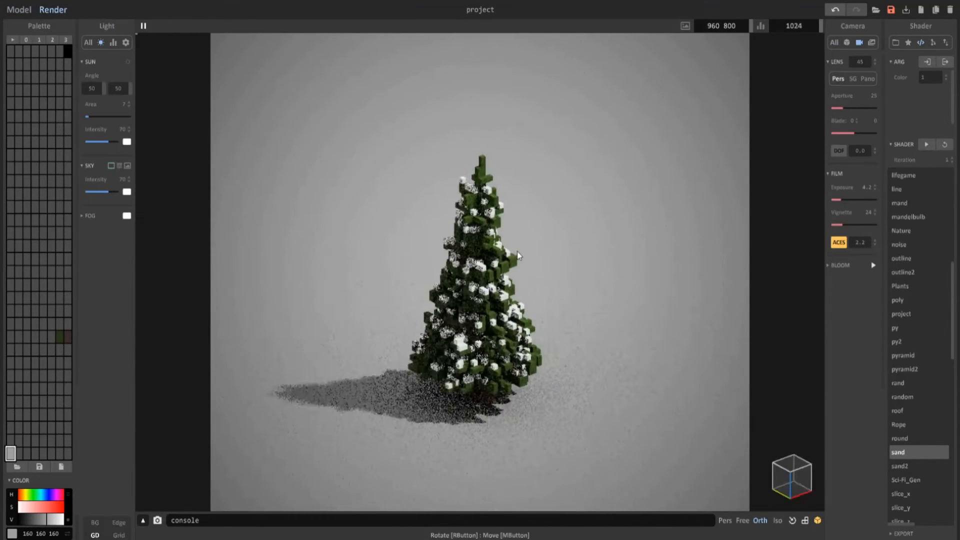
{"action": "left_click", "coordinate": [848, 42]}
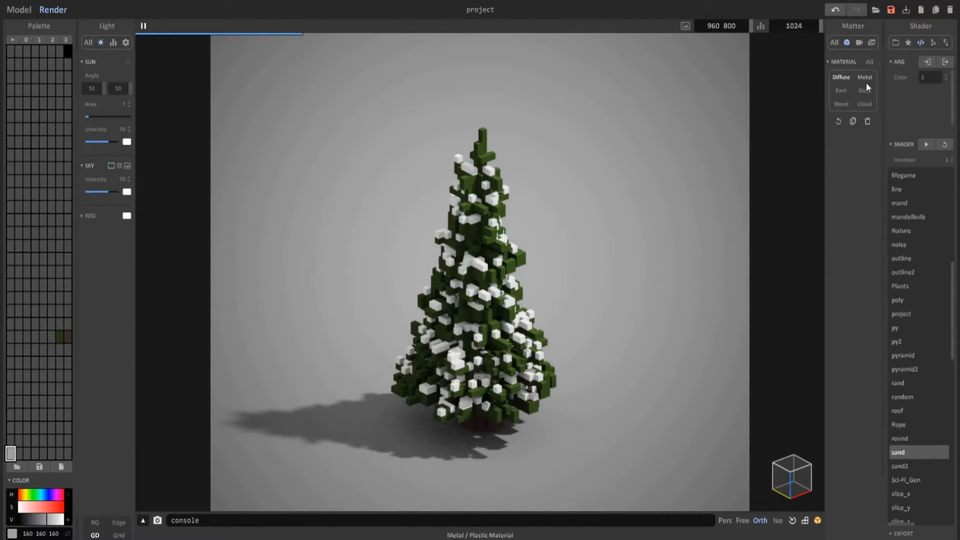
{"action": "left_click", "coordinate": [864, 90]}
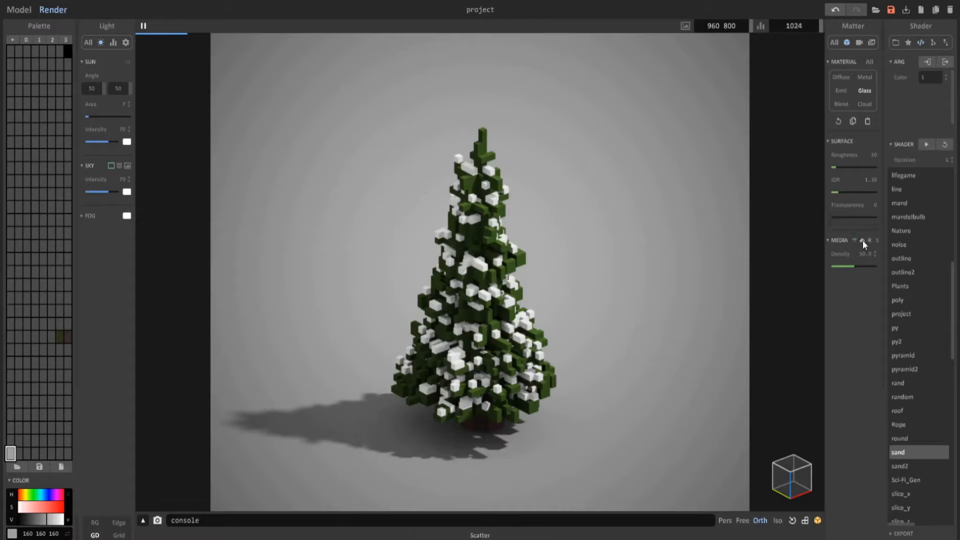
{"action": "left_click_drag", "start_coordinate": [833, 216], "coordinate": [851, 216]}
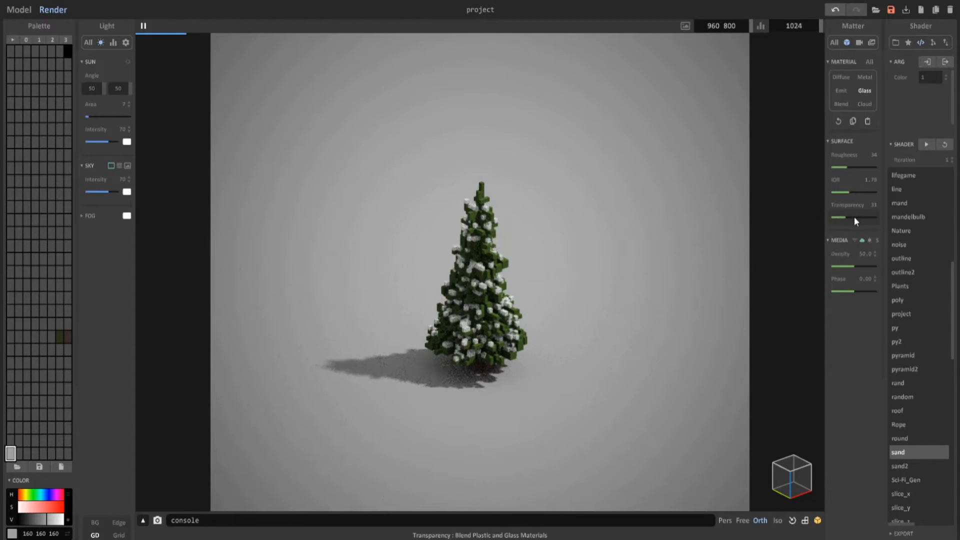
{"action": "left_click_drag", "start_coordinate": [843, 222], "coordinate": [855, 222]}
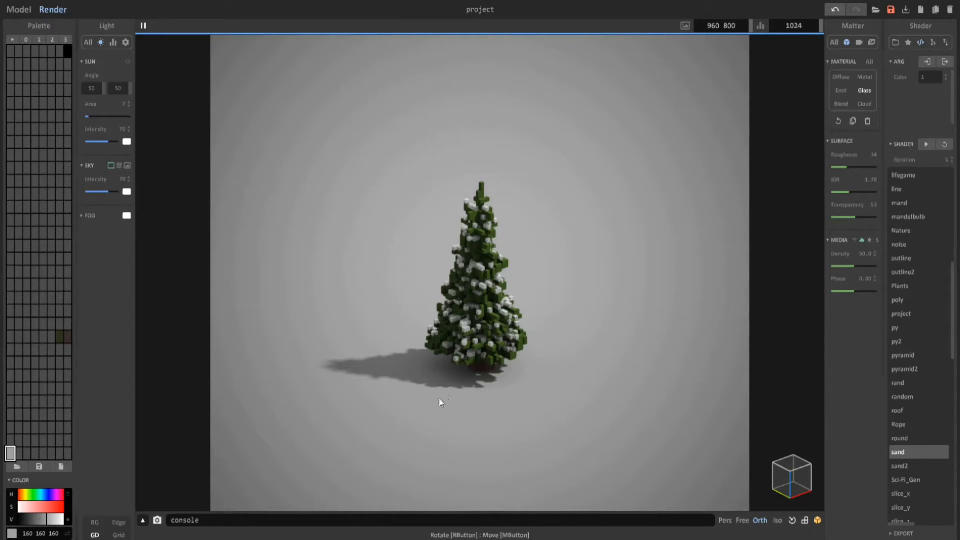
Start a fresh project showing the default cube.
{"action": "left_click", "coordinate": [18, 9]}
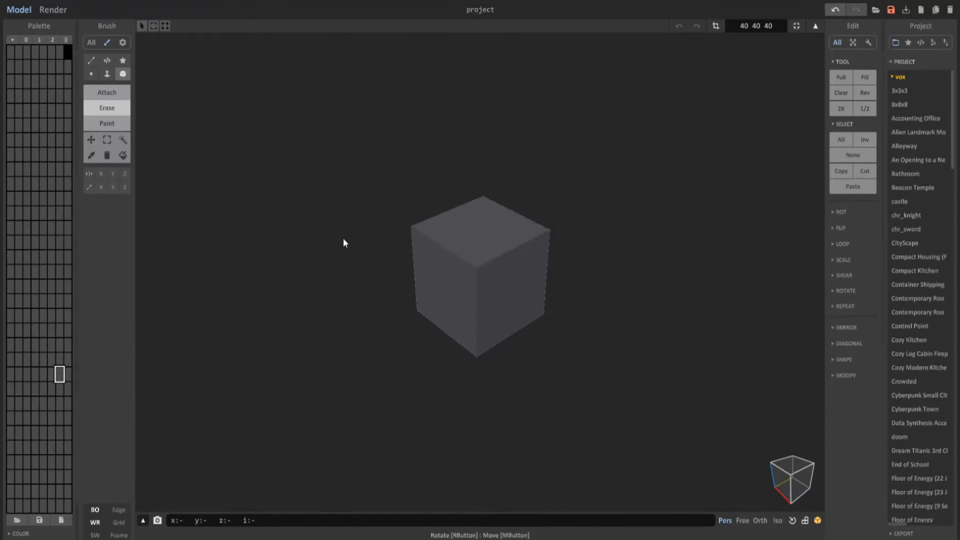
Resize the model to 40 40 70 and draw a small cylindrical trunk at the floor.
{"action": "left_click", "coordinate": [91, 60]}
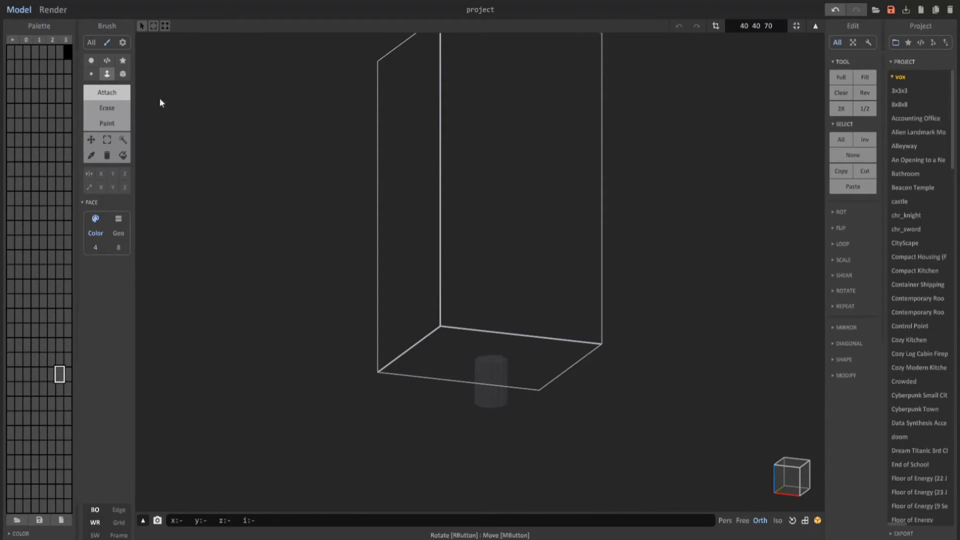
Paint a mandelbulb voxel-shader blob above the trunk as the canopy mass.
{"action": "left_click", "coordinate": [106, 60]}
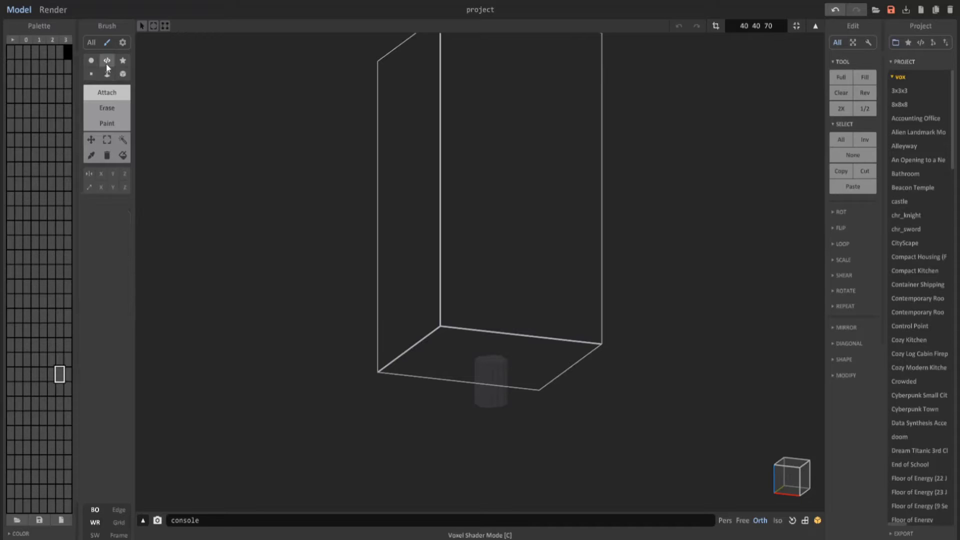
{"action": "left_click", "coordinate": [919, 43]}
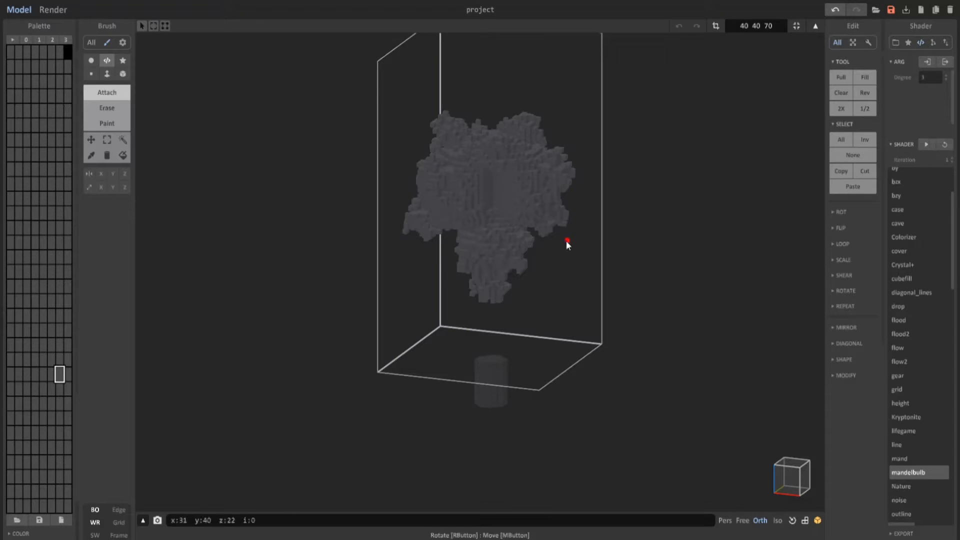
{"action": "left_click_drag", "start_coordinate": [566, 242], "coordinate": [521, 294]}
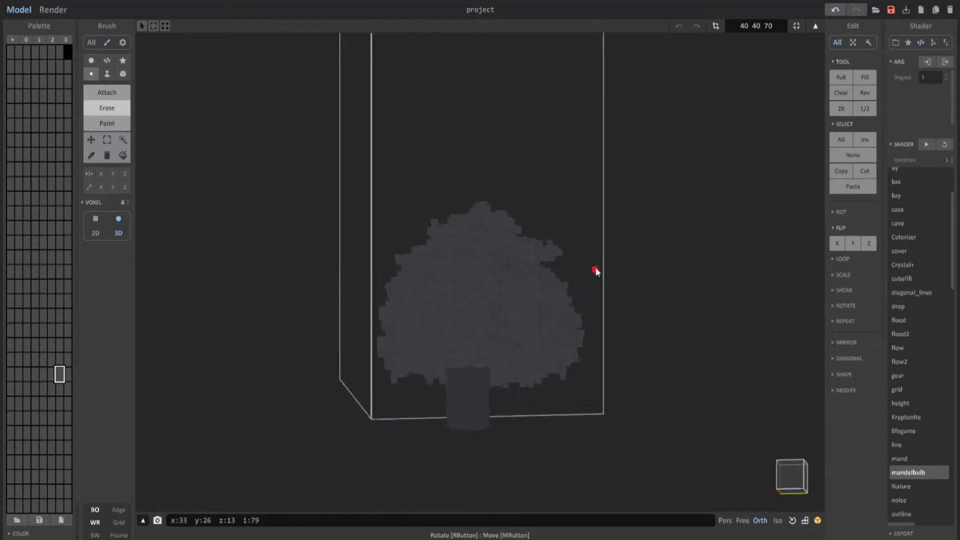
Fill out the canopy with the sphere brush and carve away bumps to round the crown.
{"action": "left_click_drag", "start_coordinate": [595, 271], "coordinate": [489, 270]}
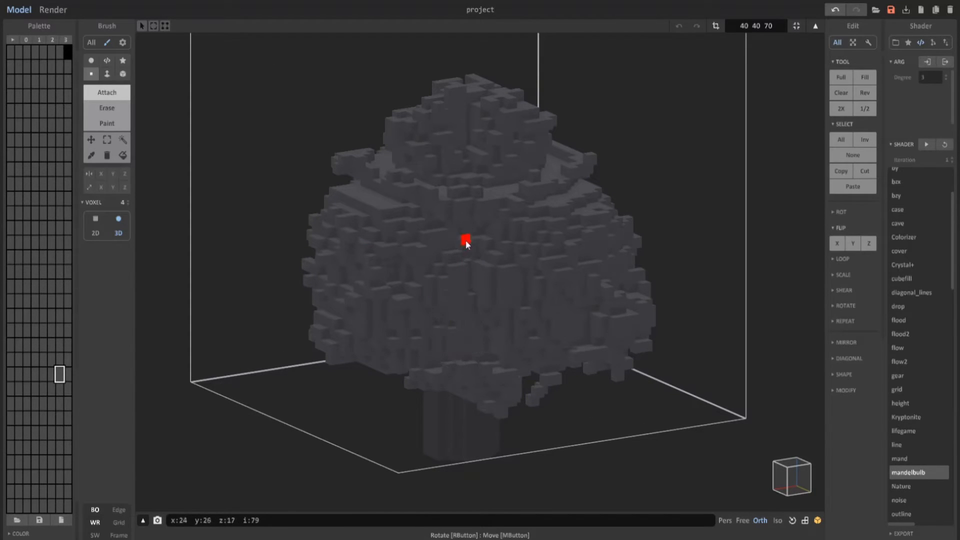
{"action": "left_click_drag", "start_coordinate": [465, 242], "coordinate": [542, 226]}
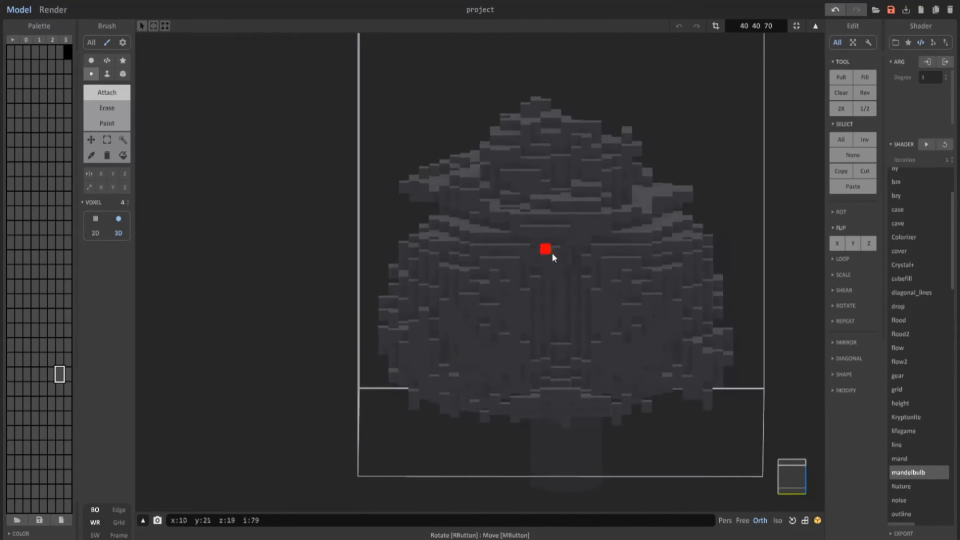
{"action": "left_click_drag", "start_coordinate": [551, 257], "coordinate": [518, 272]}
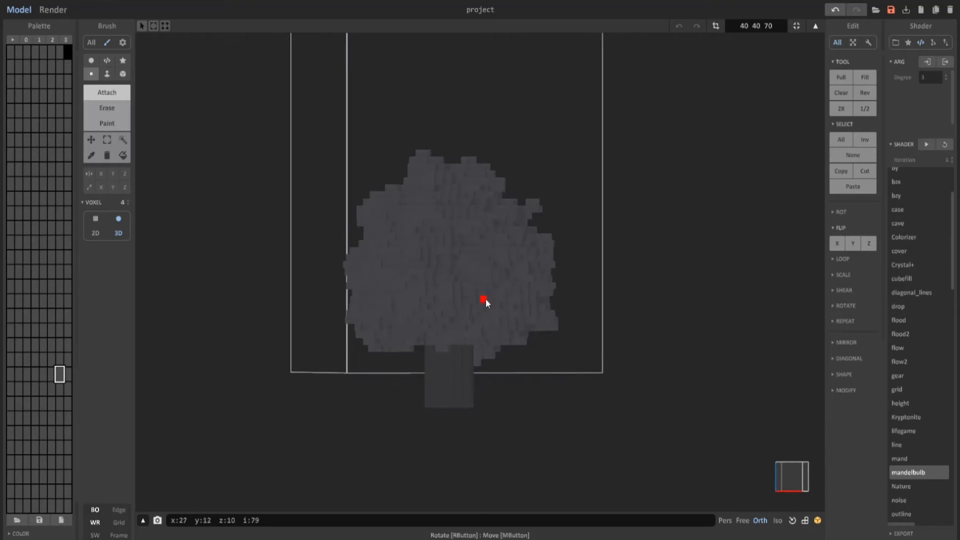
{"action": "left_click_drag", "start_coordinate": [485, 303], "coordinate": [341, 283]}
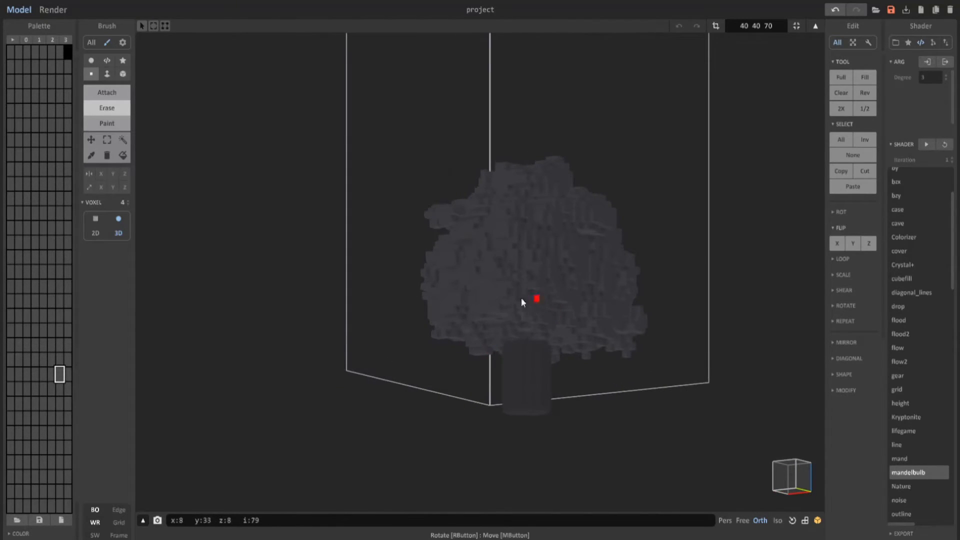
{"action": "left_click_drag", "start_coordinate": [522, 302], "coordinate": [593, 341]}
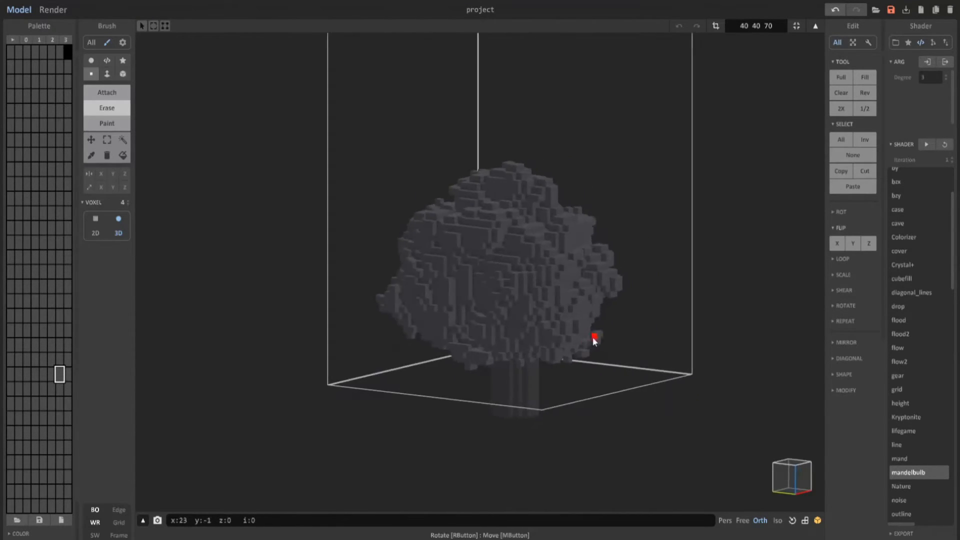
{"action": "left_click_drag", "start_coordinate": [594, 340], "coordinate": [536, 260]}
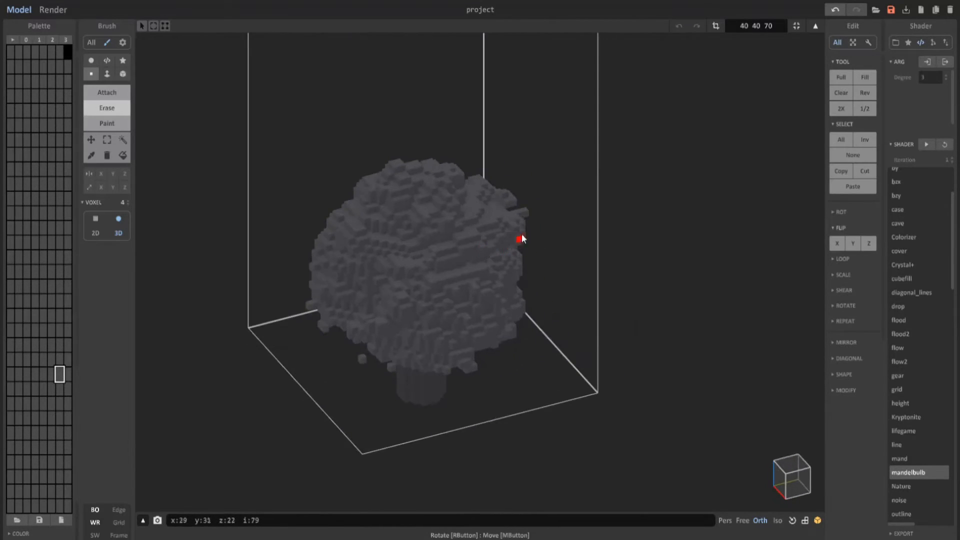
Check the crown from other angles and trim stray voxels along its lower edge.
{"action": "left_click_drag", "start_coordinate": [521, 239], "coordinate": [572, 234]}
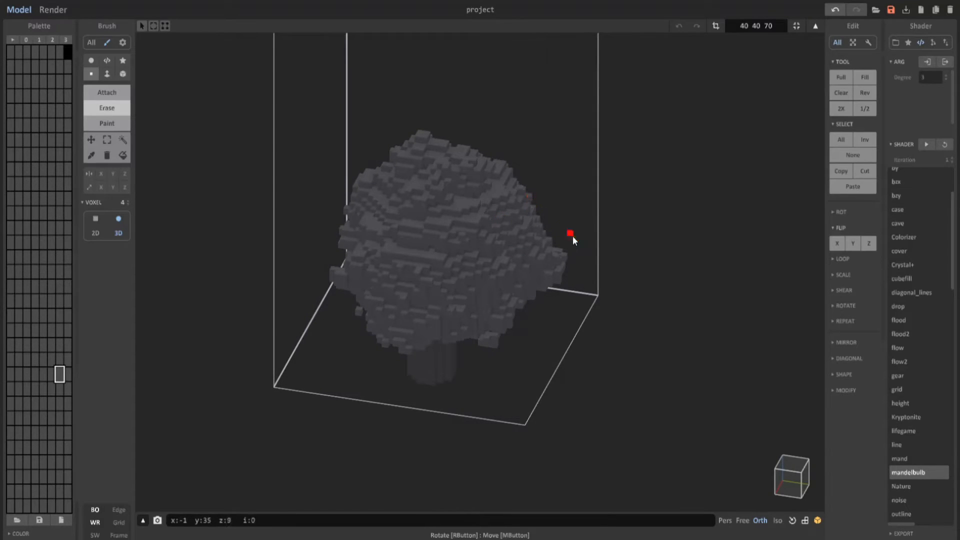
{"action": "left_click_drag", "start_coordinate": [569, 233], "coordinate": [521, 242]}
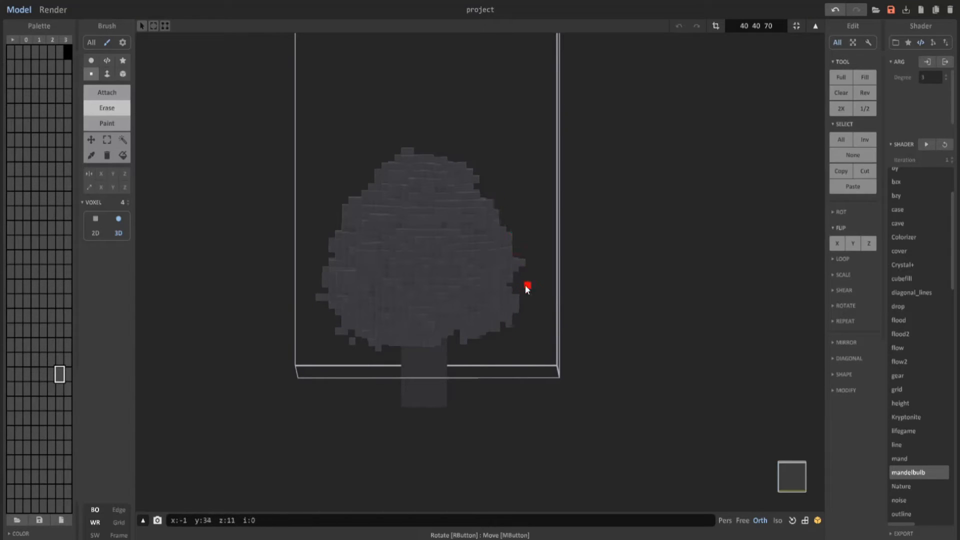
{"action": "left_click_drag", "start_coordinate": [527, 288], "coordinate": [431, 179]}
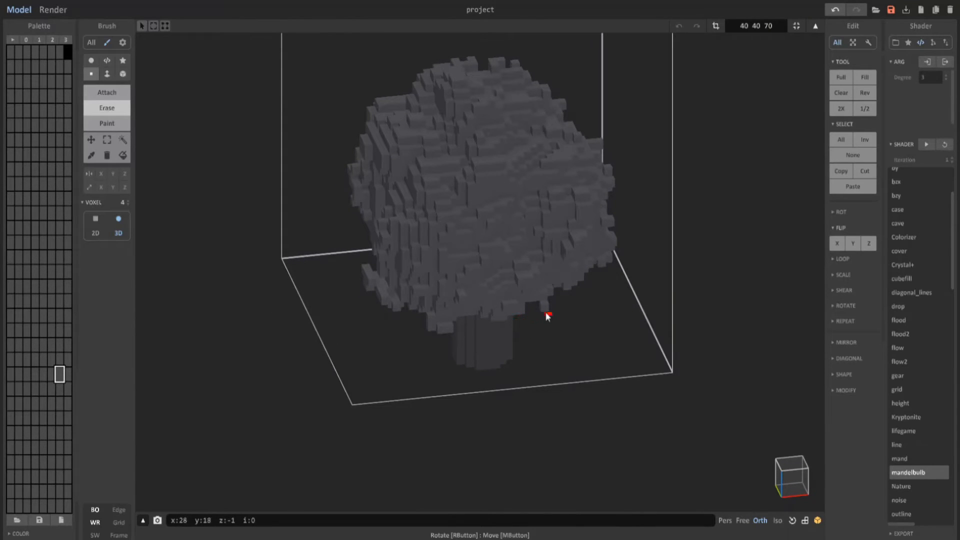
{"action": "left_click_drag", "start_coordinate": [546, 317], "coordinate": [493, 340]}
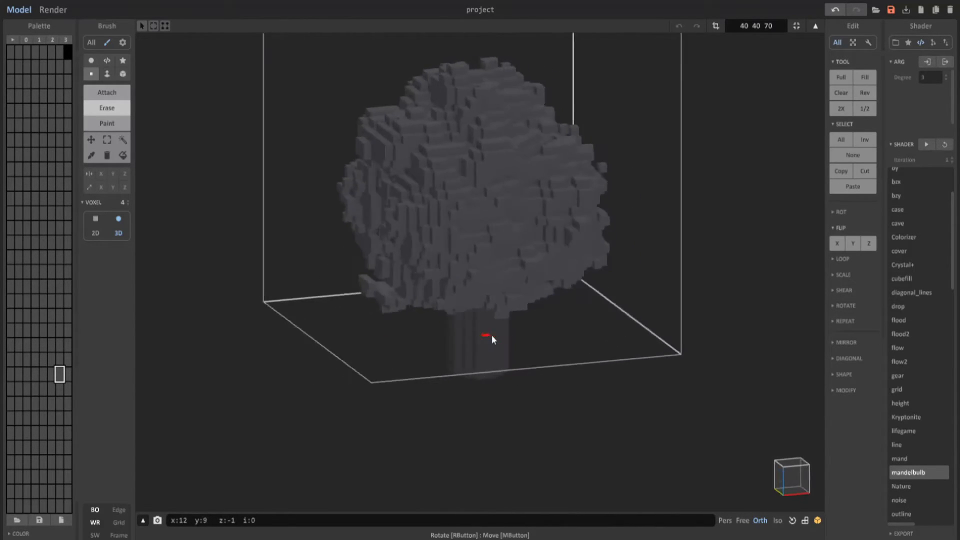
{"action": "left_click_drag", "start_coordinate": [490, 340], "coordinate": [568, 376]}
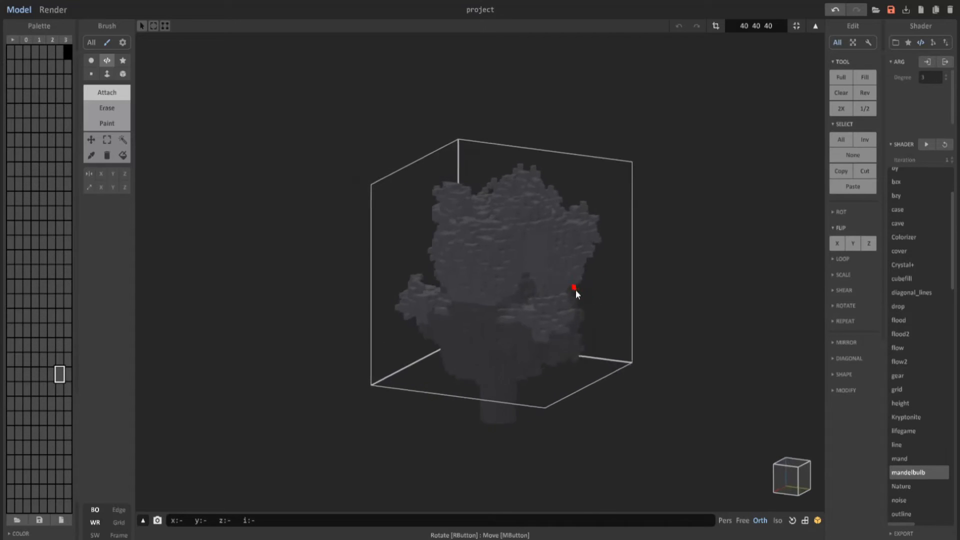
{"action": "left_click_drag", "start_coordinate": [574, 288], "coordinate": [600, 268]}
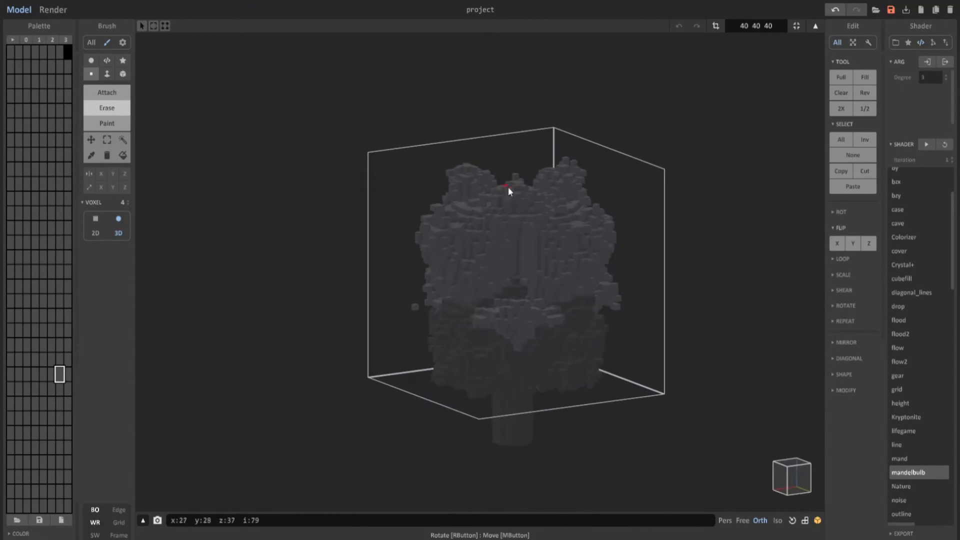
{"action": "left_click_drag", "start_coordinate": [508, 191], "coordinate": [467, 215]}
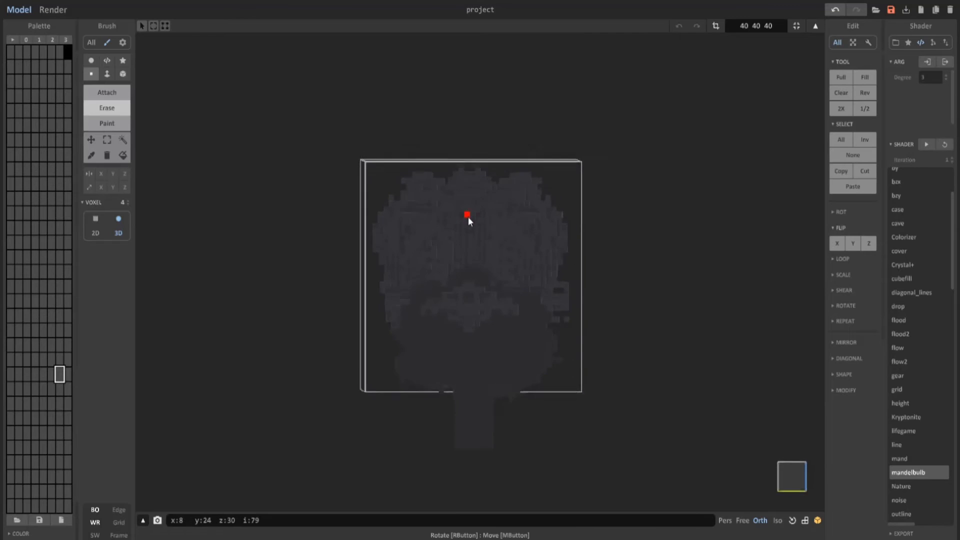
{"action": "left_click_drag", "start_coordinate": [467, 215], "coordinate": [421, 273]}
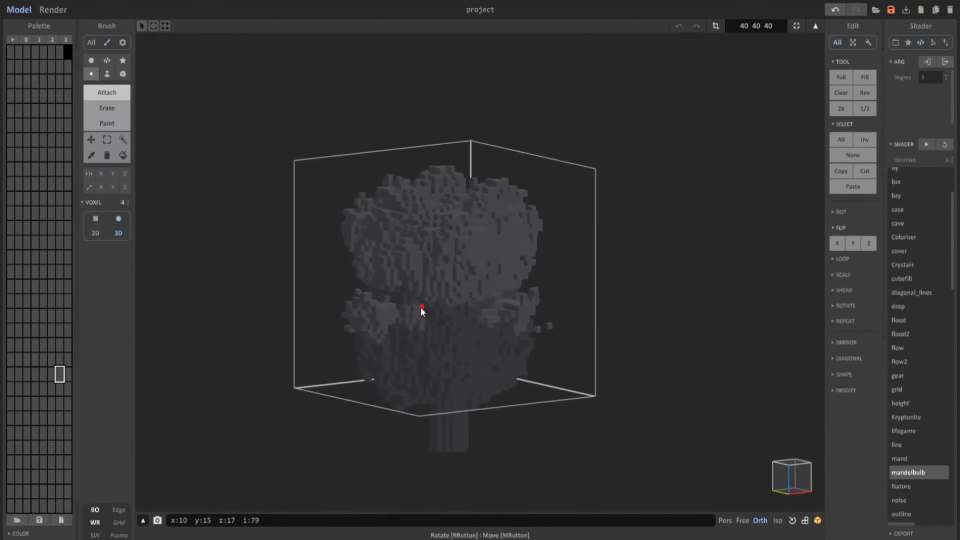
{"action": "left_click_drag", "start_coordinate": [421, 311], "coordinate": [330, 247]}
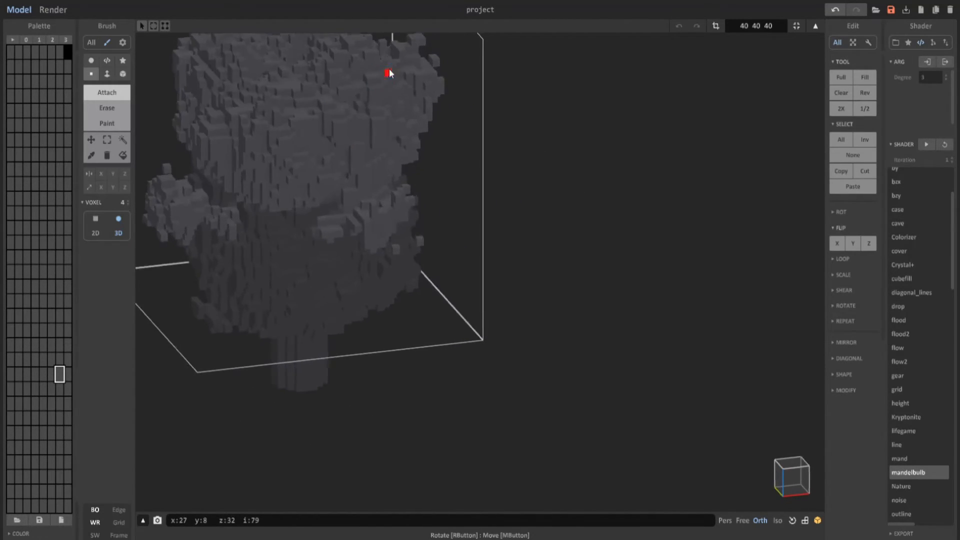
{"action": "left_click_drag", "start_coordinate": [390, 73], "coordinate": [300, 218]}
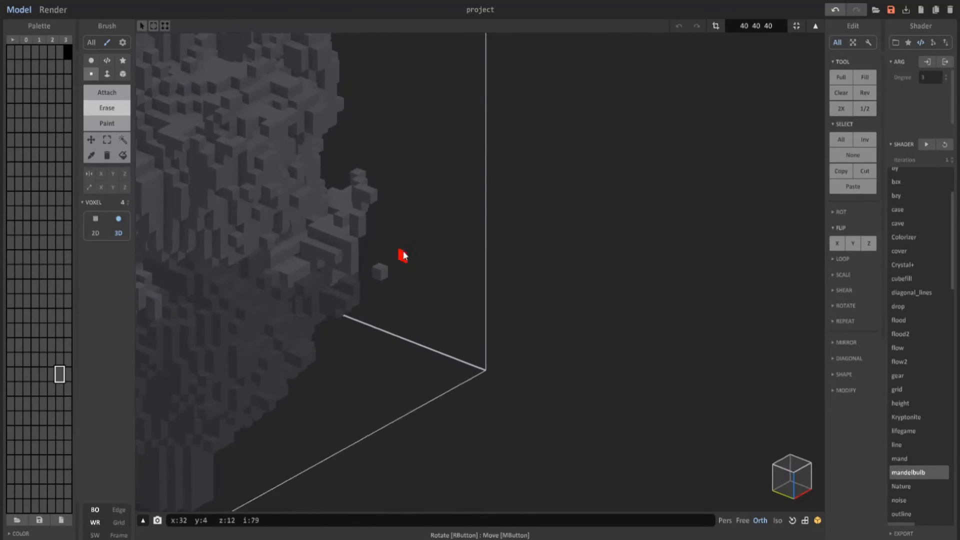
{"action": "left_click_drag", "start_coordinate": [403, 256], "coordinate": [384, 223]}
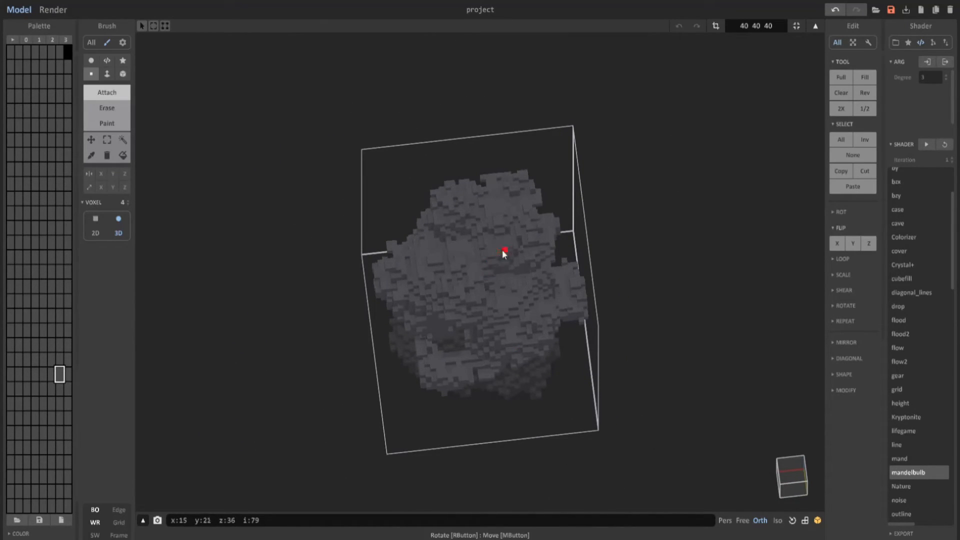
{"action": "left_click_drag", "start_coordinate": [502, 254], "coordinate": [494, 262]}
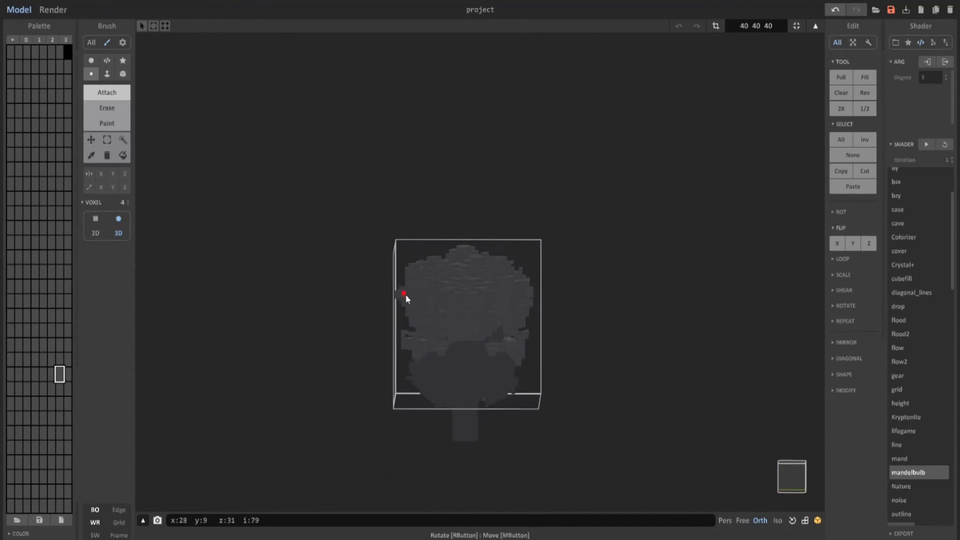
{"action": "left_click_drag", "start_coordinate": [404, 294], "coordinate": [472, 245]}
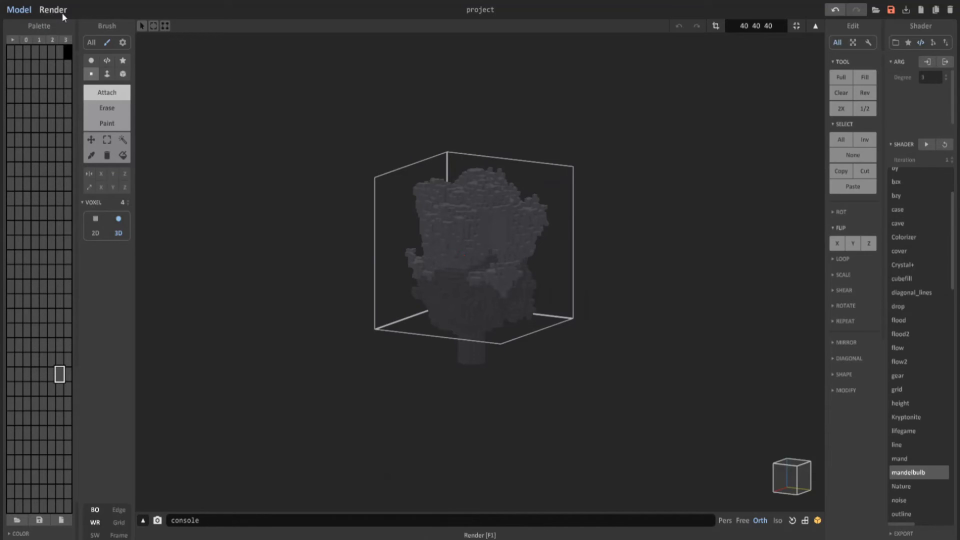
Preview the tree in the renderer and return to the model editor.
{"action": "left_click", "coordinate": [54, 9]}
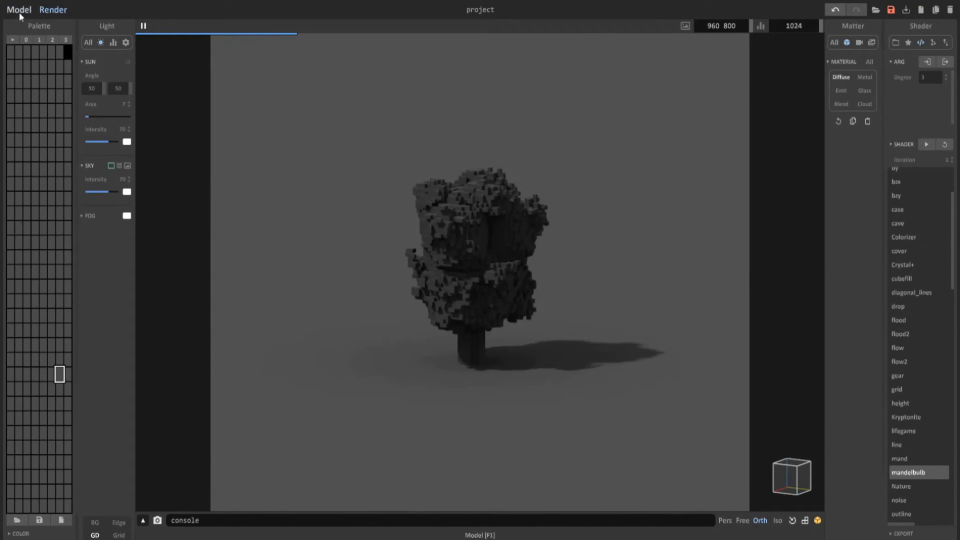
{"action": "left_click", "coordinate": [18, 9]}
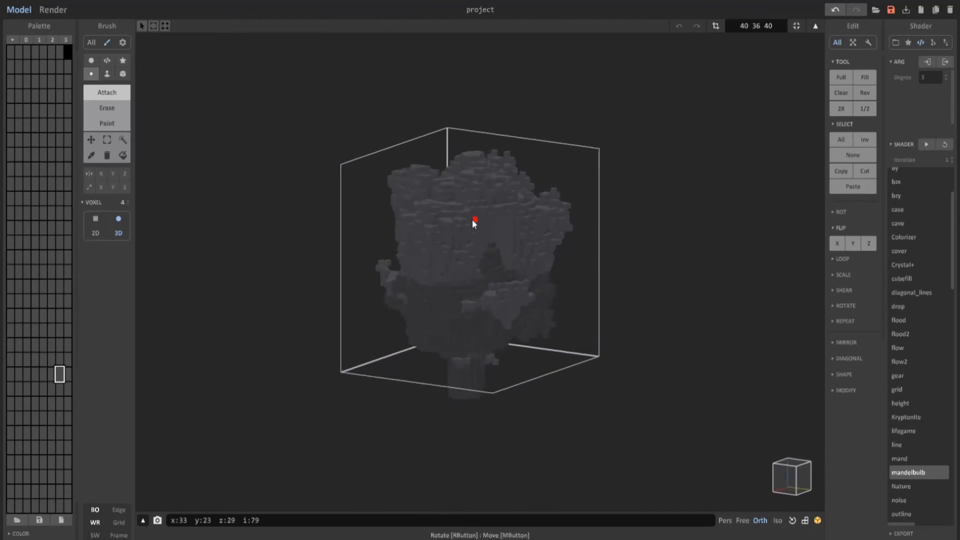
{"action": "left_click", "coordinate": [54, 9]}
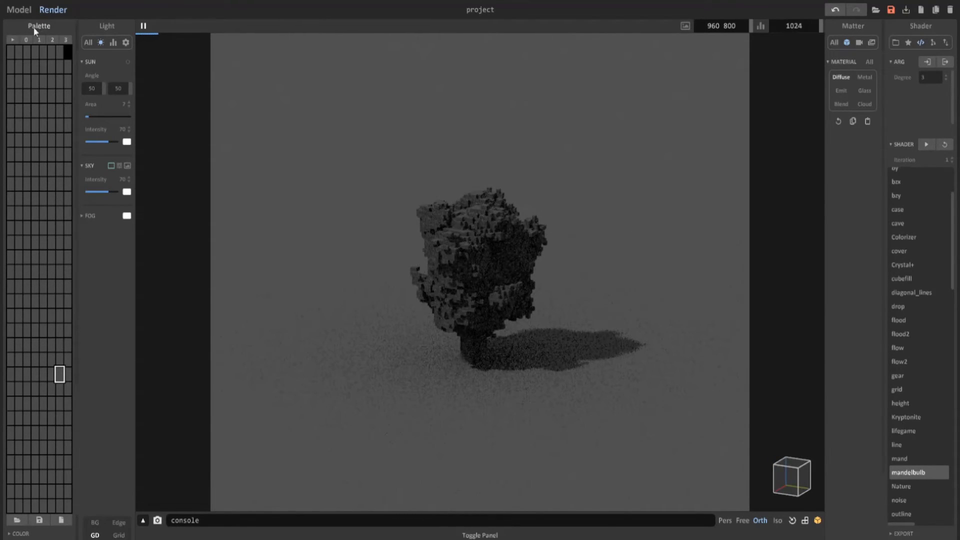
{"action": "left_click", "coordinate": [18, 9]}
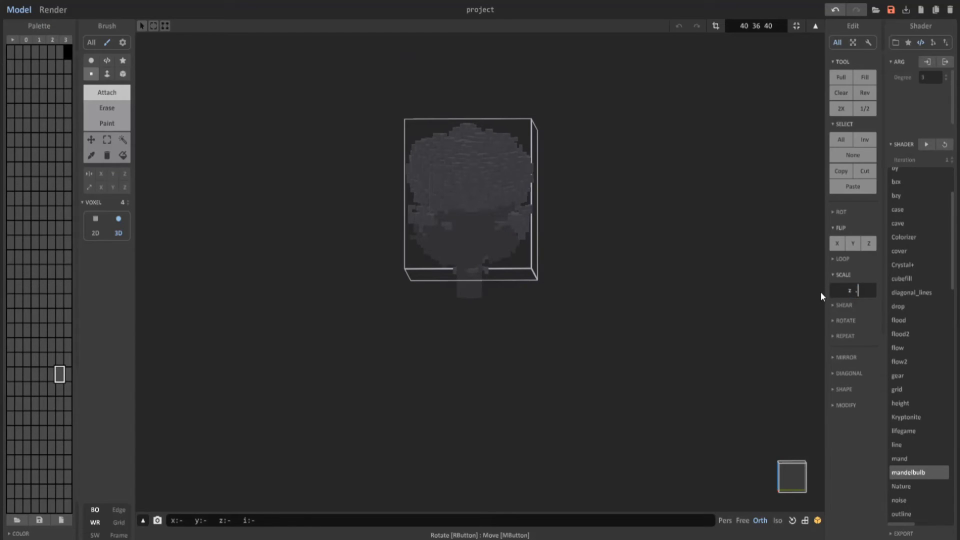
Scale the tree to 0.8 along z and render the squashed crown.
{"action": "type", "text": ".8"}
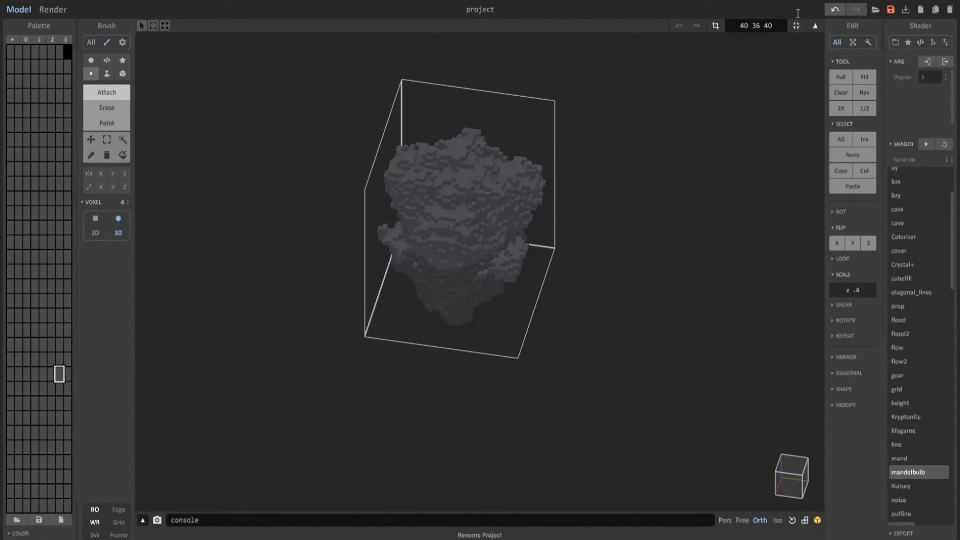
{"action": "left_click", "coordinate": [53, 9]}
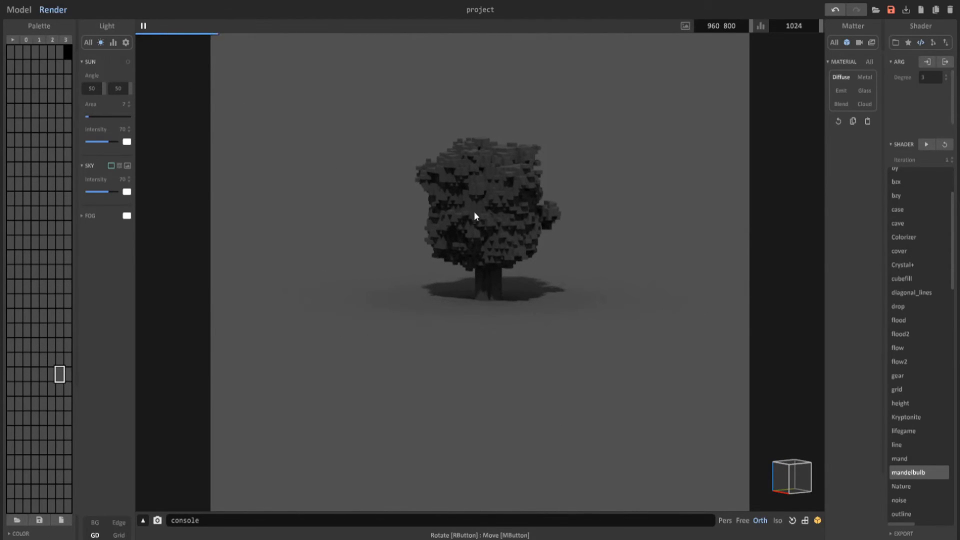
Colour the trunk brown beneath the green crown and render the result.
{"action": "left_click", "coordinate": [19, 9]}
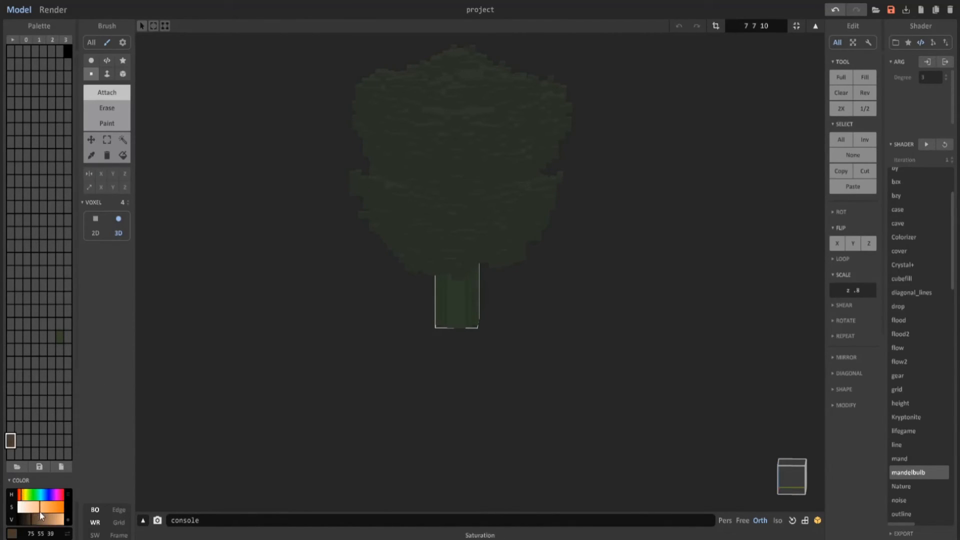
{"action": "left_click", "coordinate": [106, 123]}
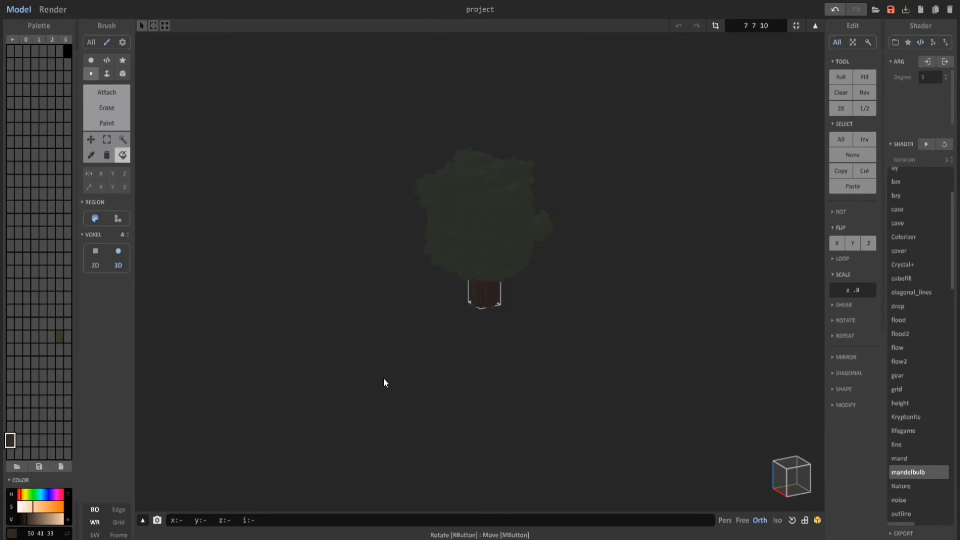
{"action": "left_click", "coordinate": [53, 9]}
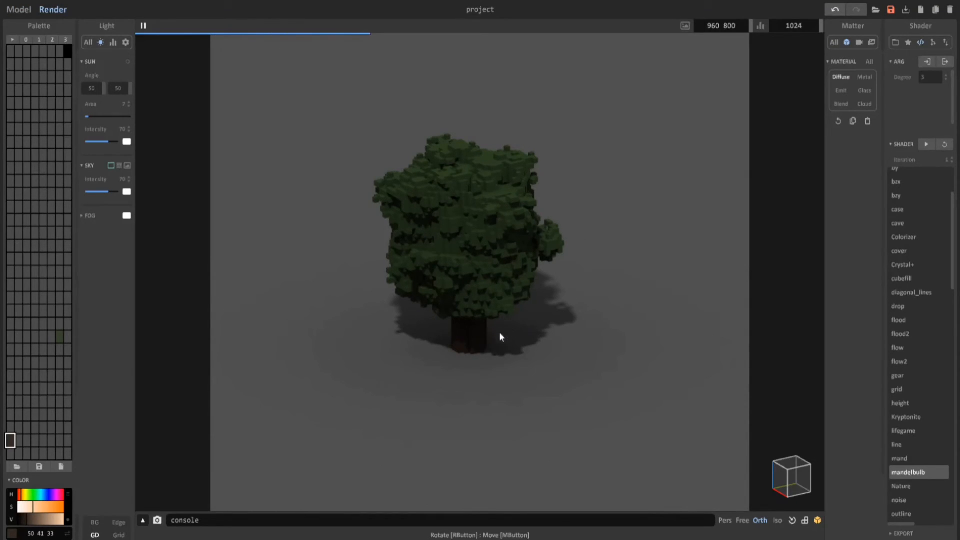
{"action": "mouse_move", "coordinate": [325, 445]}
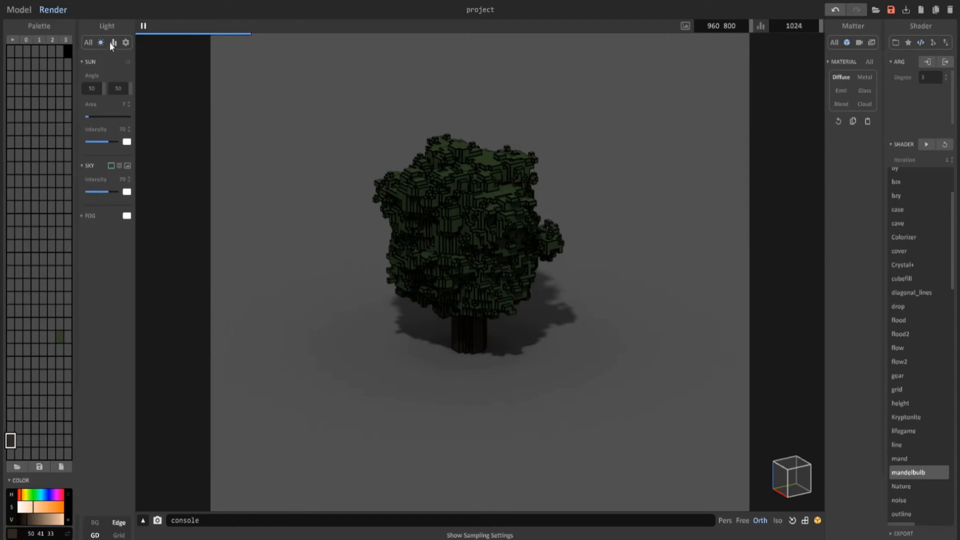
Thin the render edge lines, raise exposure and add a dark vignette, then return to modelling.
{"action": "left_click", "coordinate": [113, 42]}
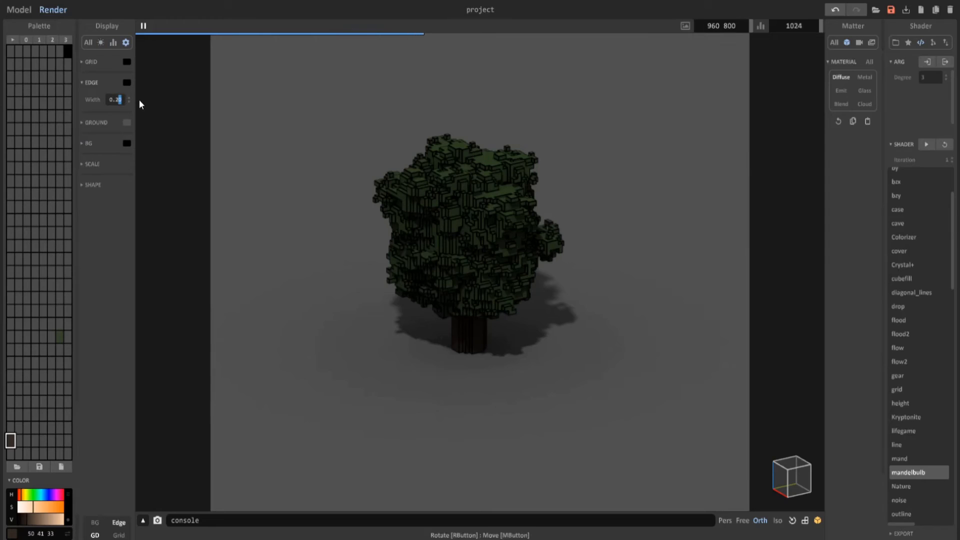
{"action": "left_click", "coordinate": [116, 99]}
{"action": "type", "text": "0.04"}
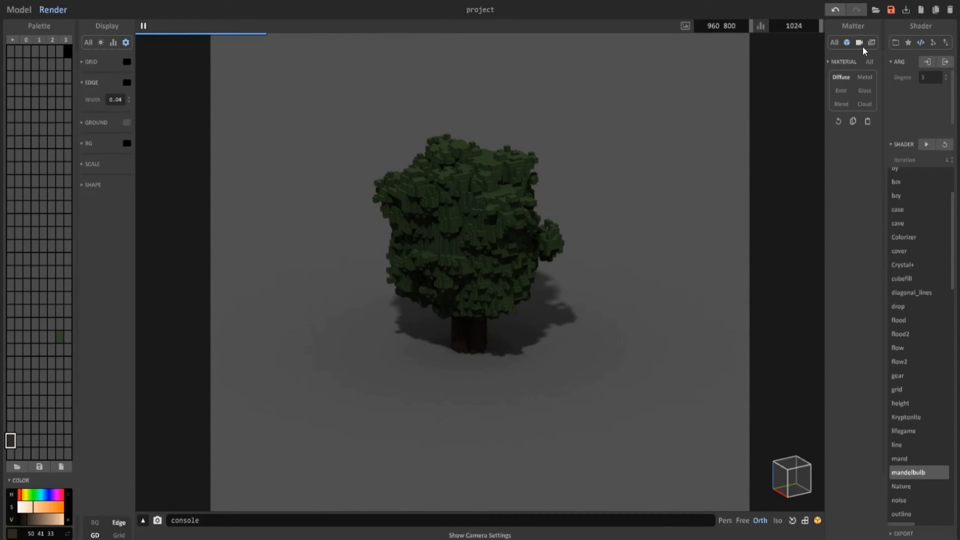
{"action": "left_click", "coordinate": [859, 42]}
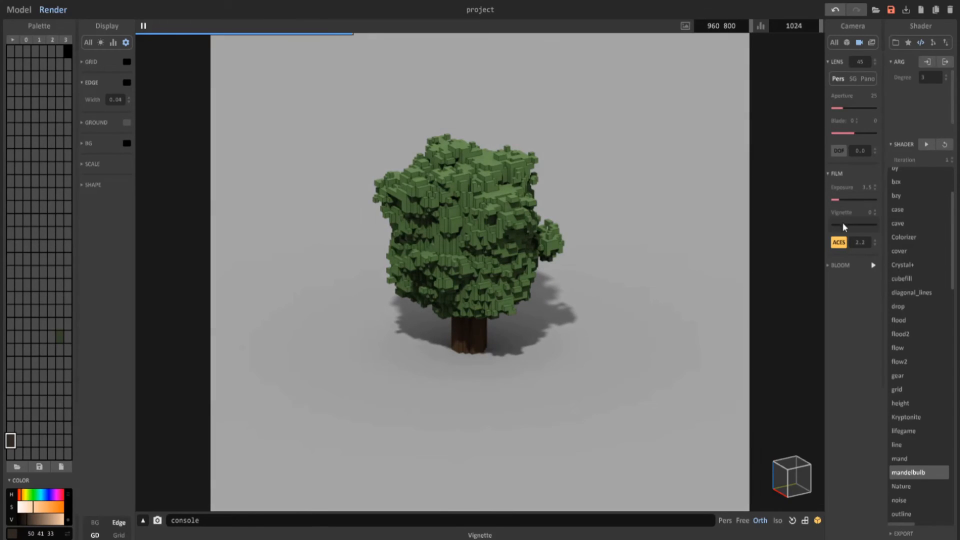
{"action": "left_click_drag", "start_coordinate": [835, 225], "coordinate": [851, 226]}
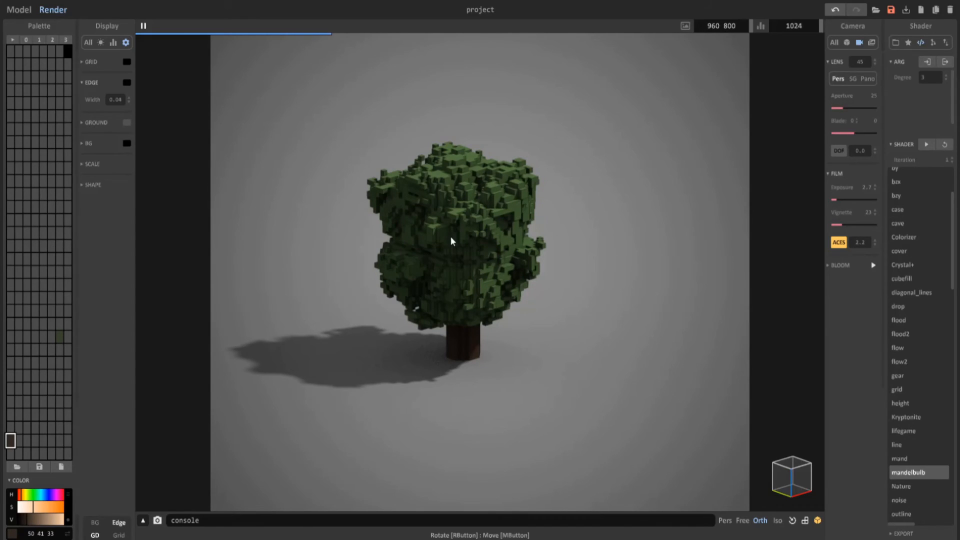
{"action": "left_click", "coordinate": [18, 9]}
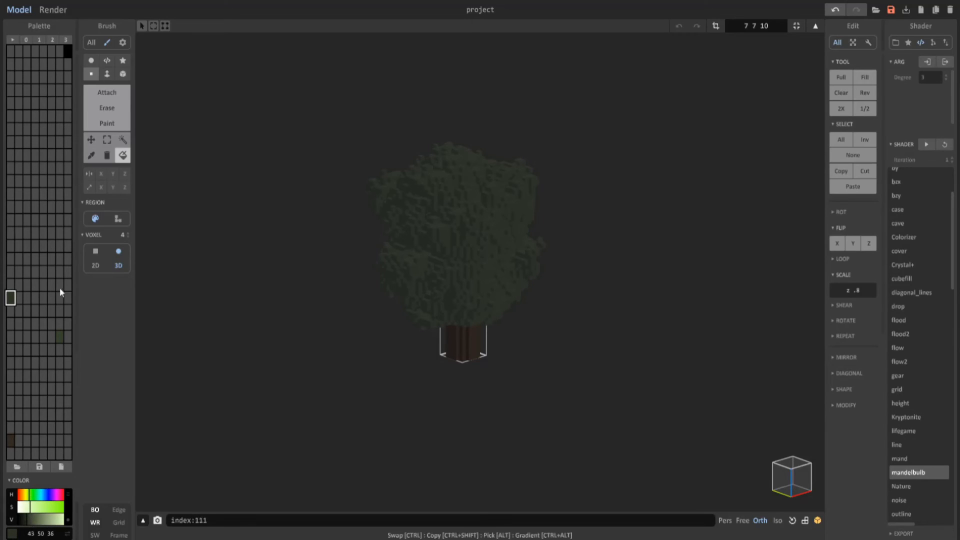
Create lighter olive leaf-green shades in empty palette slots using the hue and saturation bars.
{"action": "left_click", "coordinate": [43, 298]}
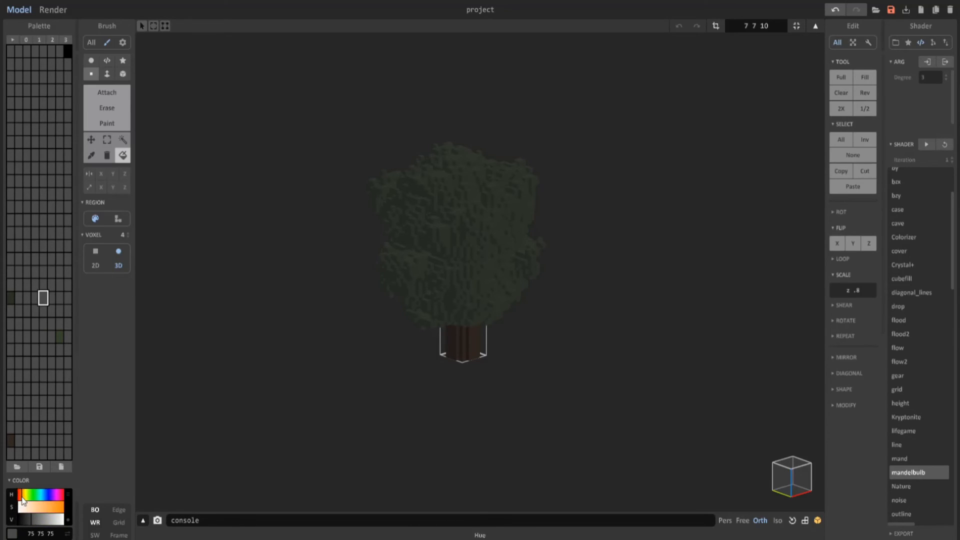
{"action": "left_click", "coordinate": [32, 509]}
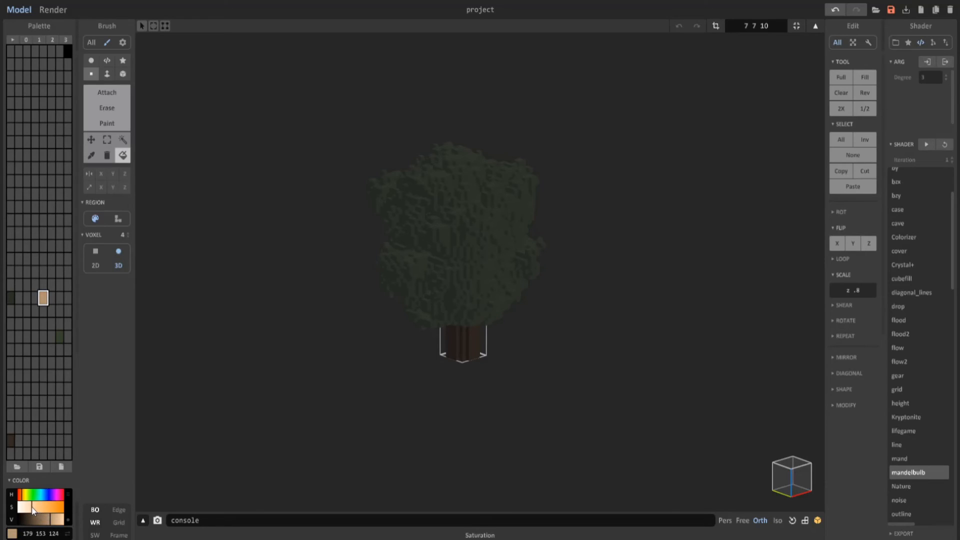
{"action": "left_click", "coordinate": [43, 524]}
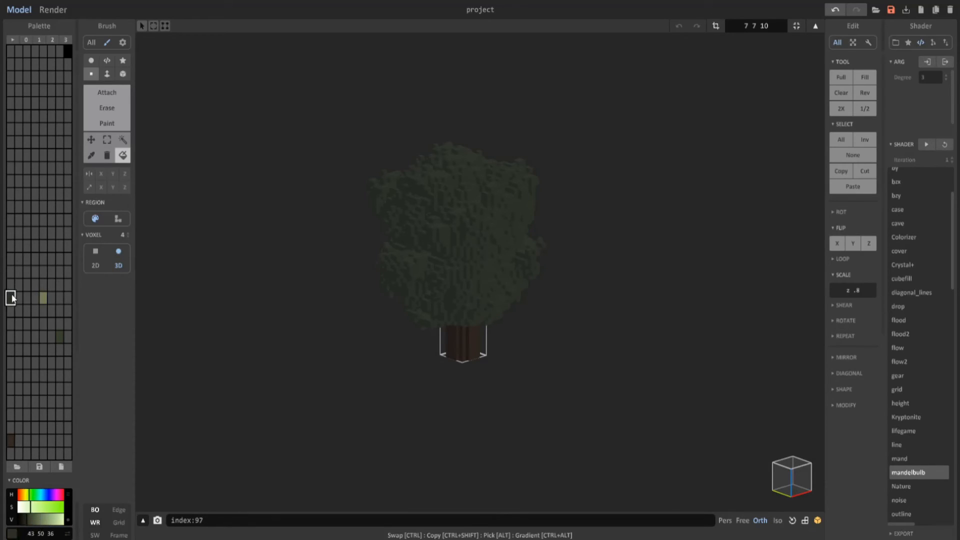
{"action": "left_click", "coordinate": [43, 298]}
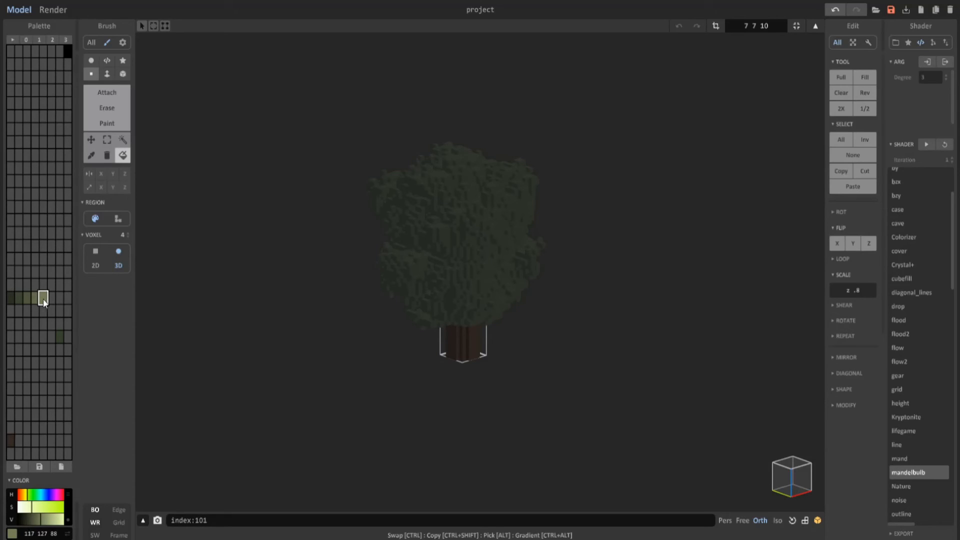
{"action": "left_click", "coordinate": [9, 298]}
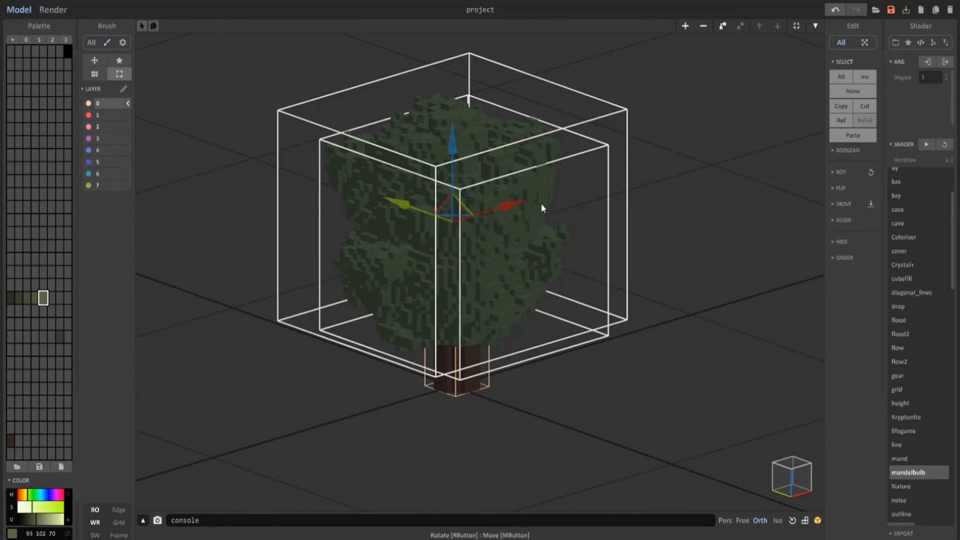
Return from the world view to voxel editing of the crown model.
{"action": "left_click_drag", "start_coordinate": [541, 207], "coordinate": [501, 178]}
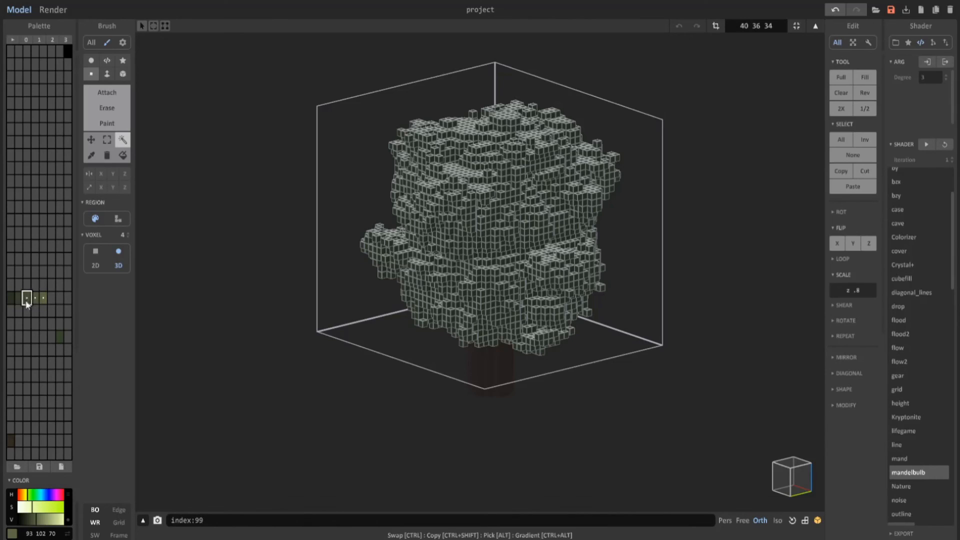
Scatter the marked green range over the canopy, darken those shades and render the textured tree.
{"action": "left_click", "coordinate": [11, 298]}
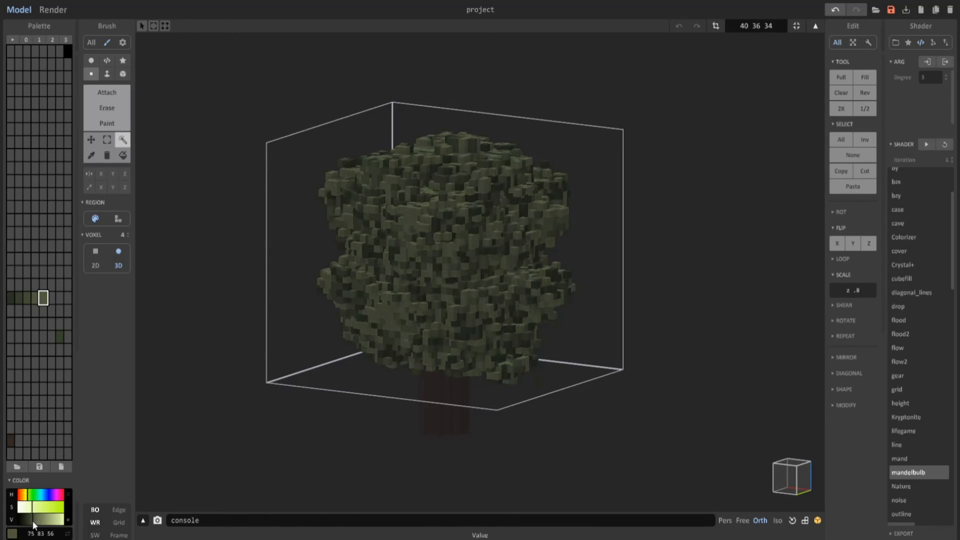
{"action": "left_click", "coordinate": [11, 298]}
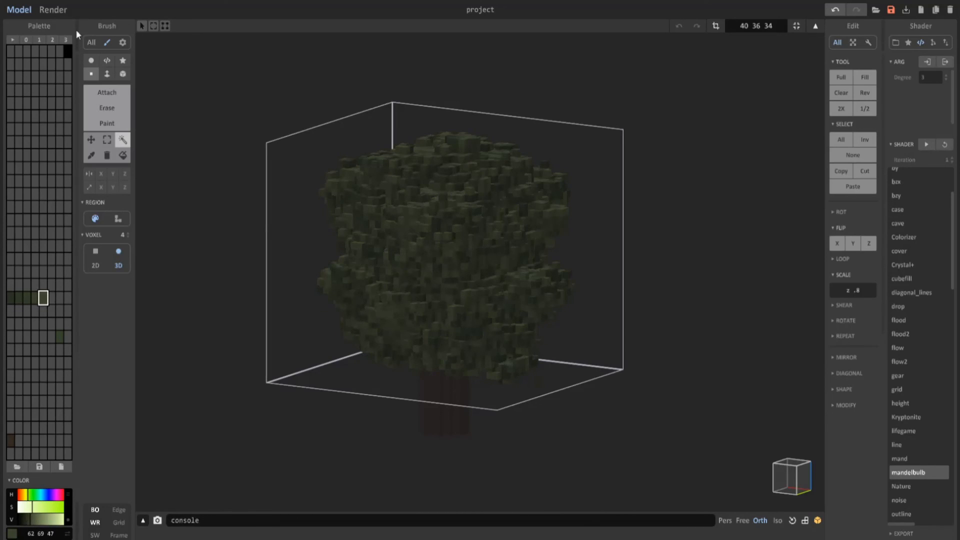
{"action": "left_click", "coordinate": [54, 9]}
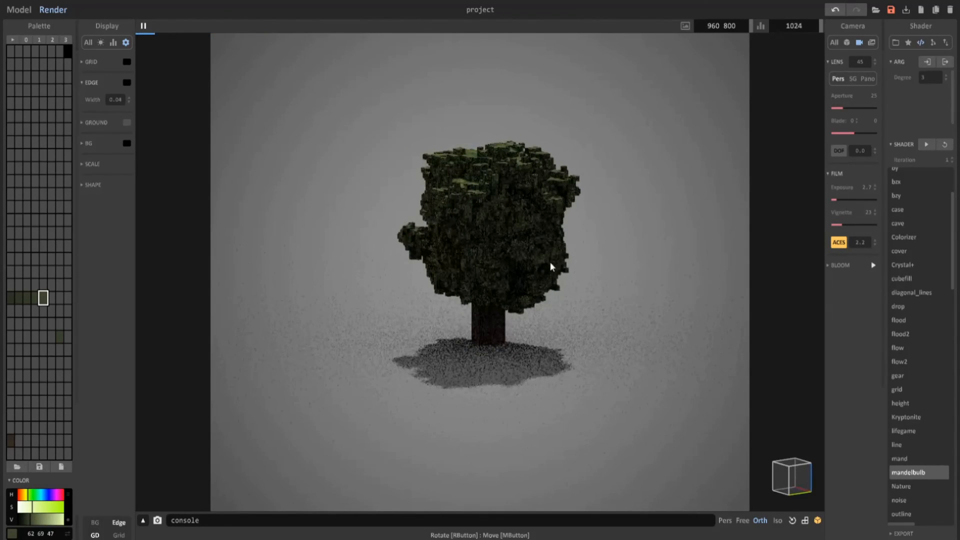
Let the render refine into a clean image of the mottled tree with soft shadow.
{"action": "left_click", "coordinate": [382, 520]}
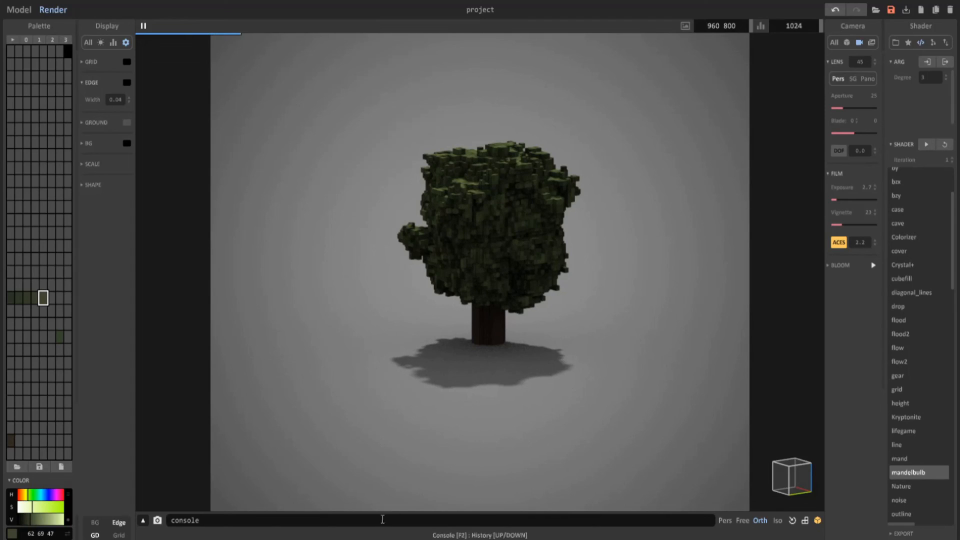